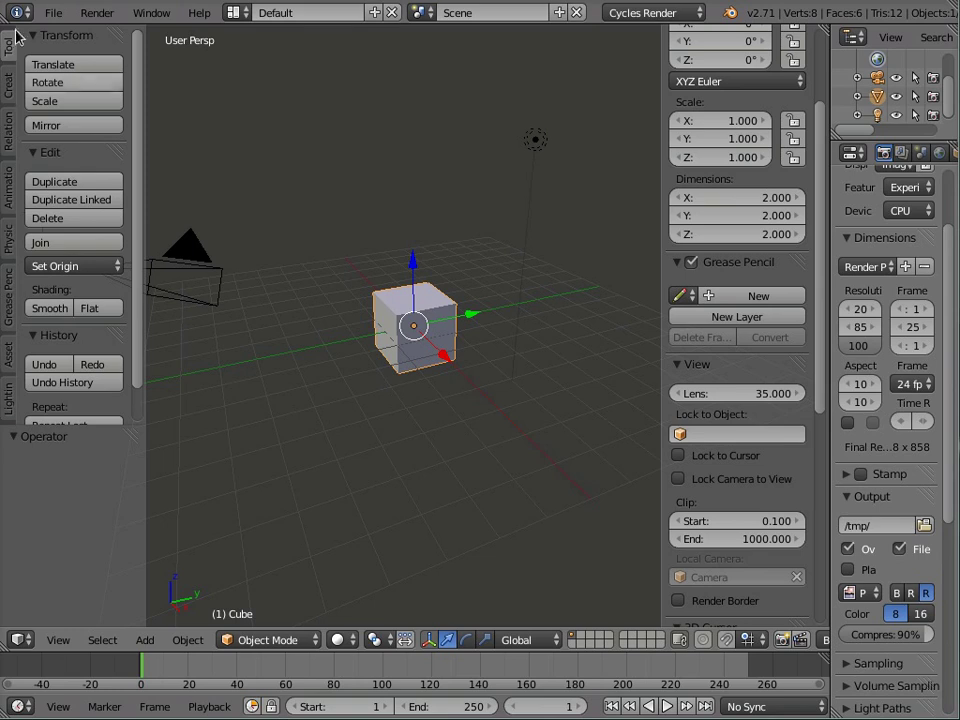
- Drag the shin.L prop slider from 0.650 down to 0.230, reposing the blue leg
left_click(53, 12)
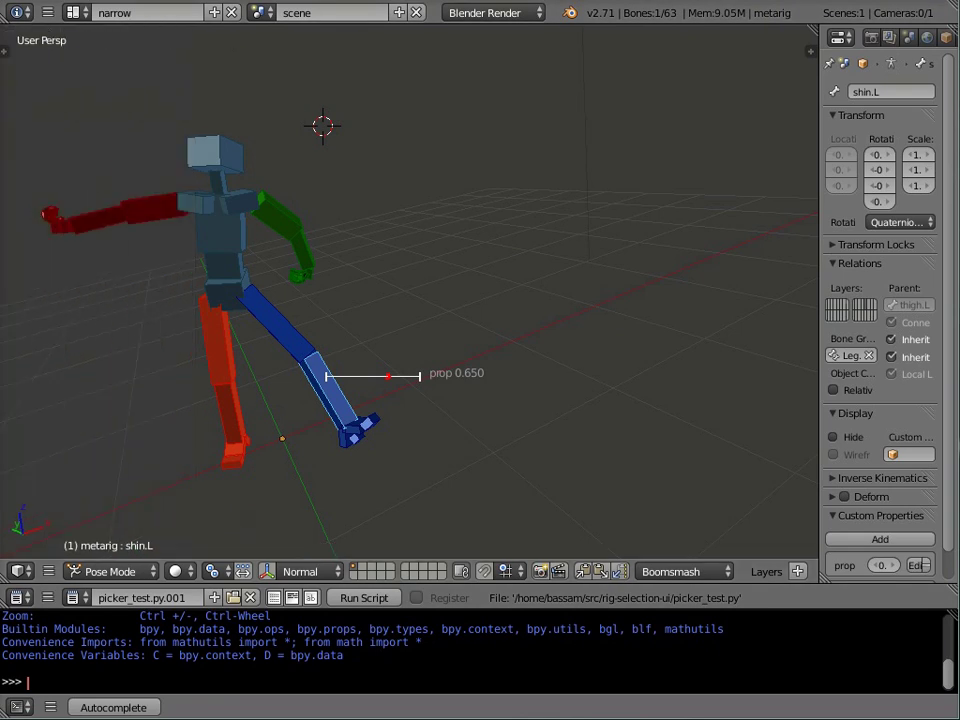
mouse_move(818, 214)
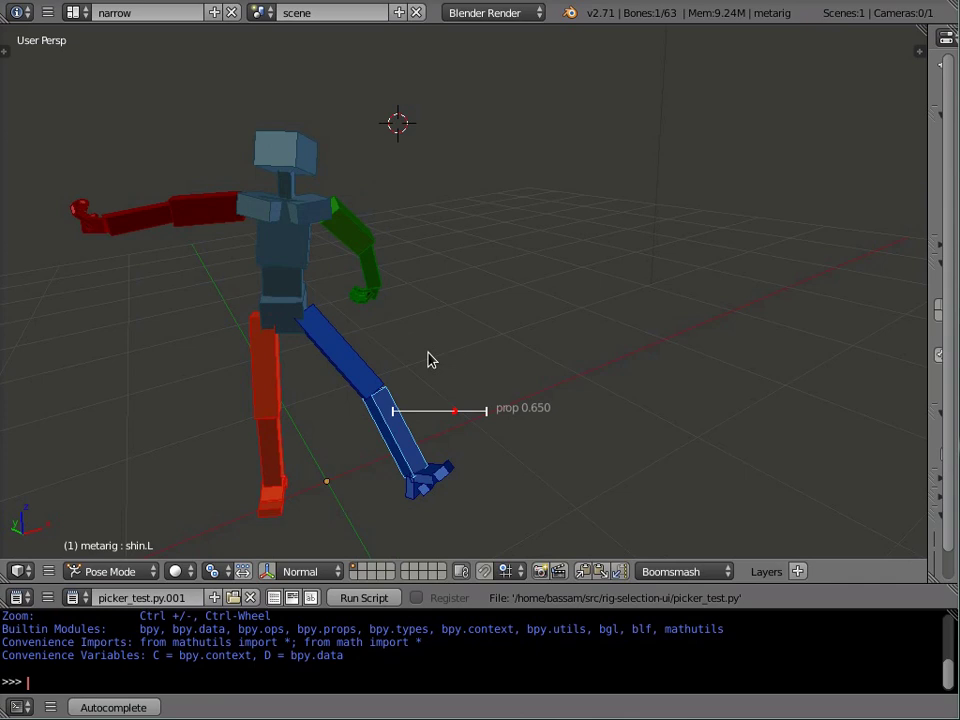
mouse_move(370, 363)
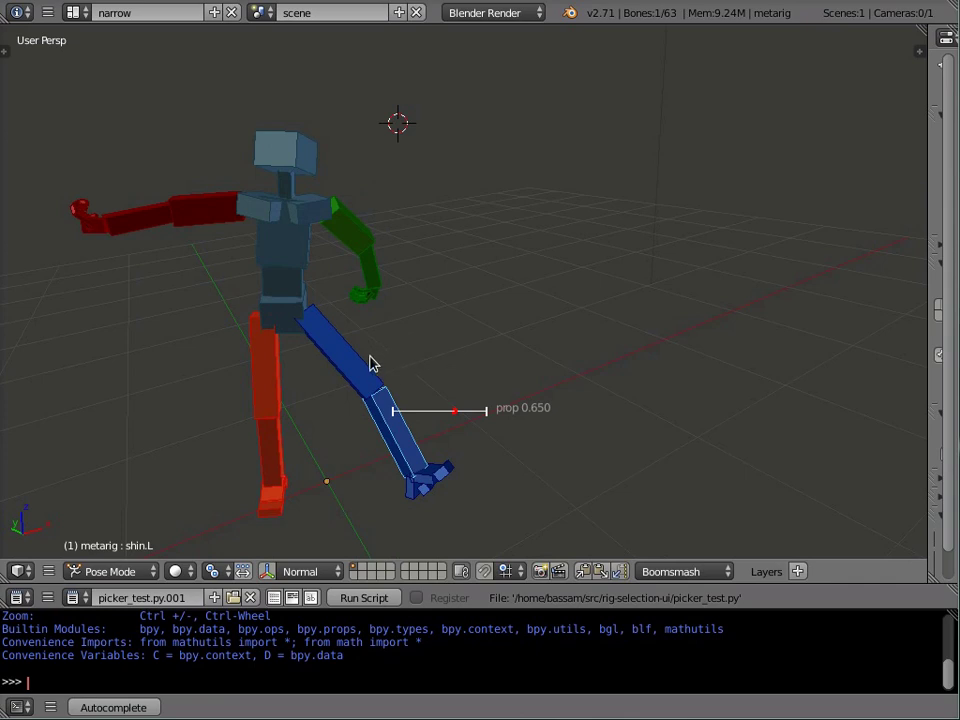
mouse_move(377, 350)
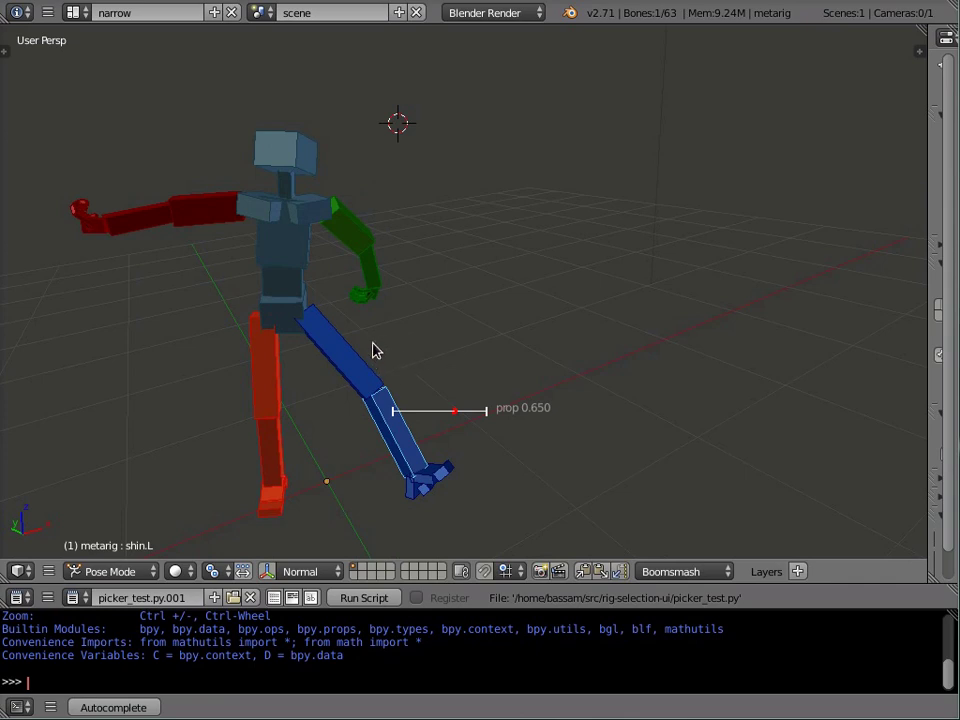
left_click_drag(455, 408, 417, 412)
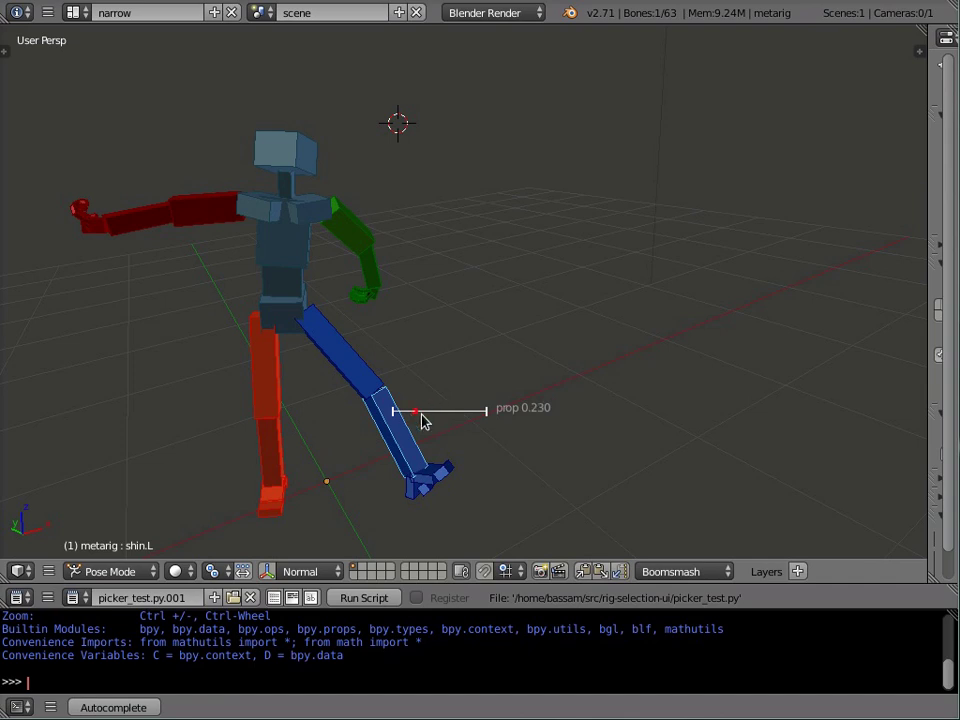
left_click_drag(415, 412, 430, 415)
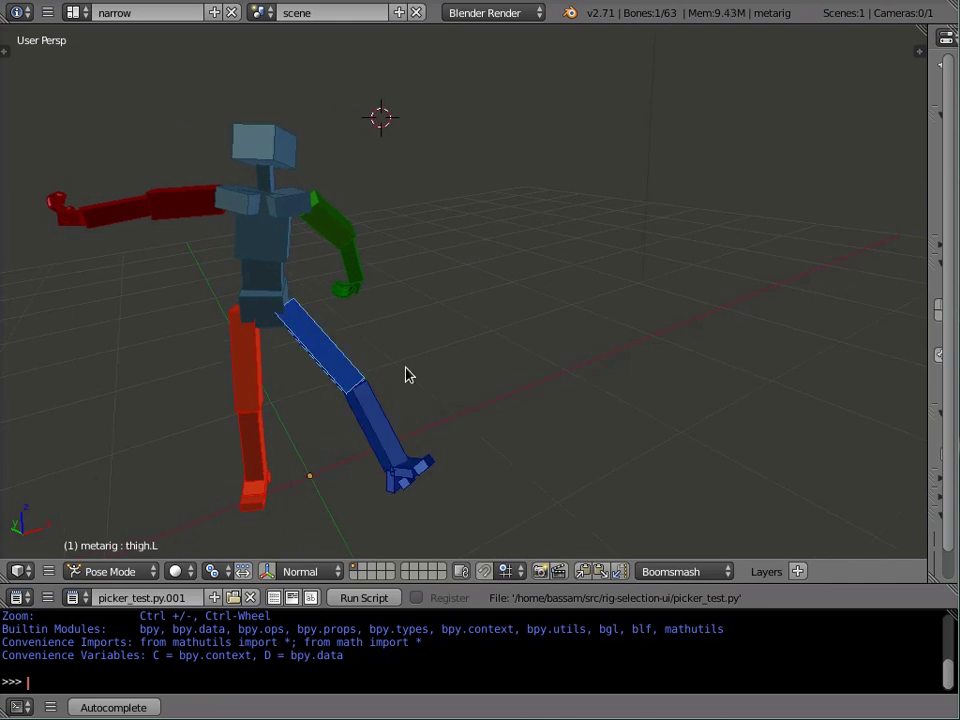
mouse_move(370, 303)
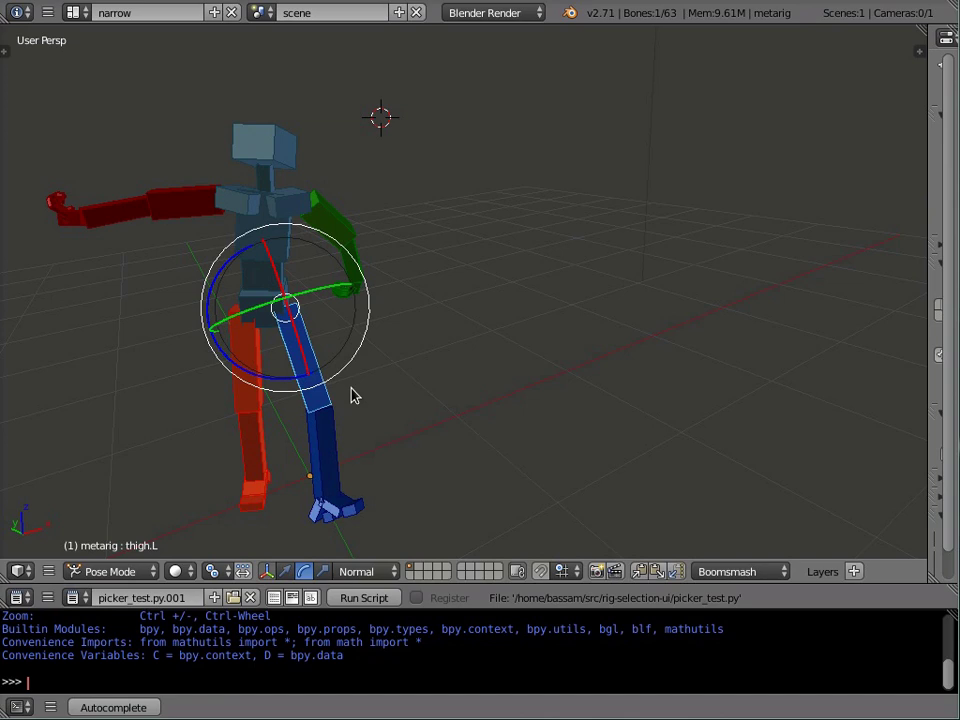
- Rotate thigh.L with the trackball gizmo so the blue leg points straight down
left_click_drag(350, 395, 395, 430)
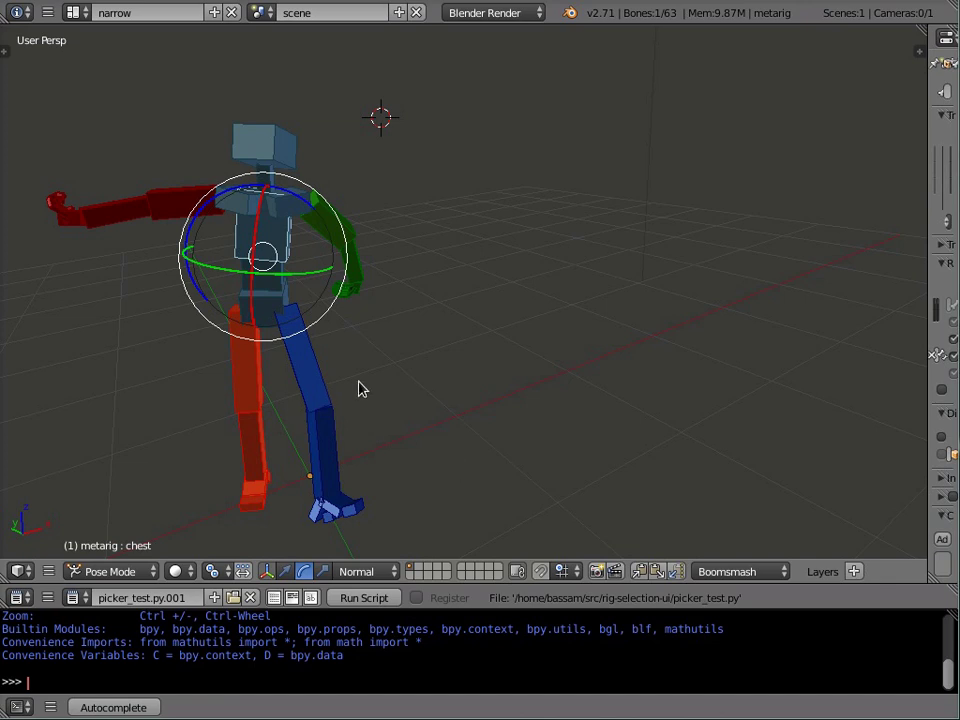
mouse_move(478, 338)
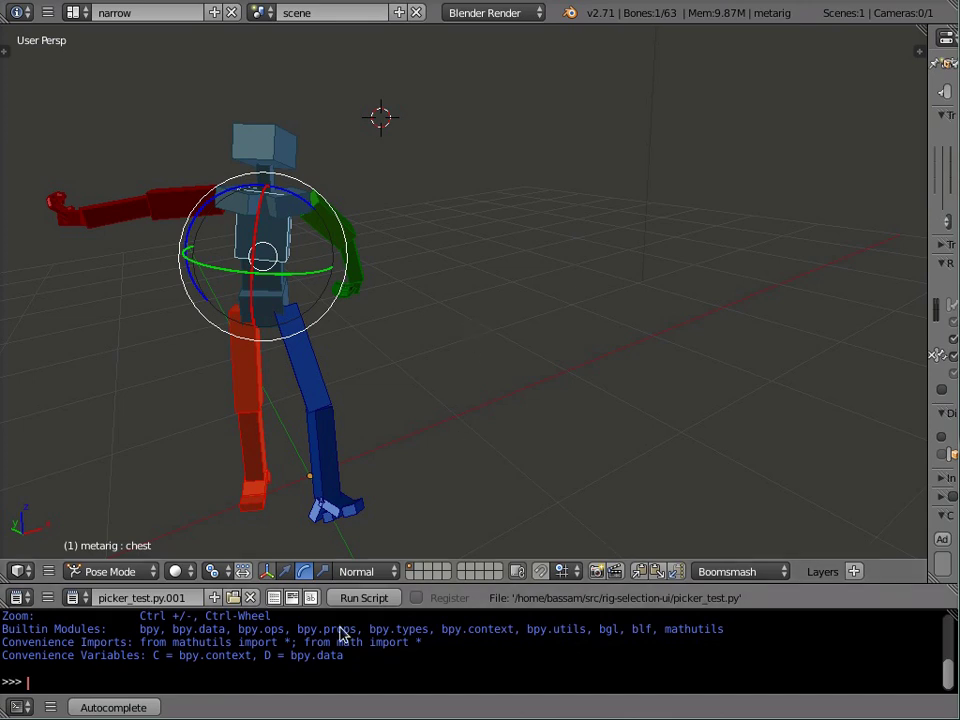
mouse_move(185, 538)
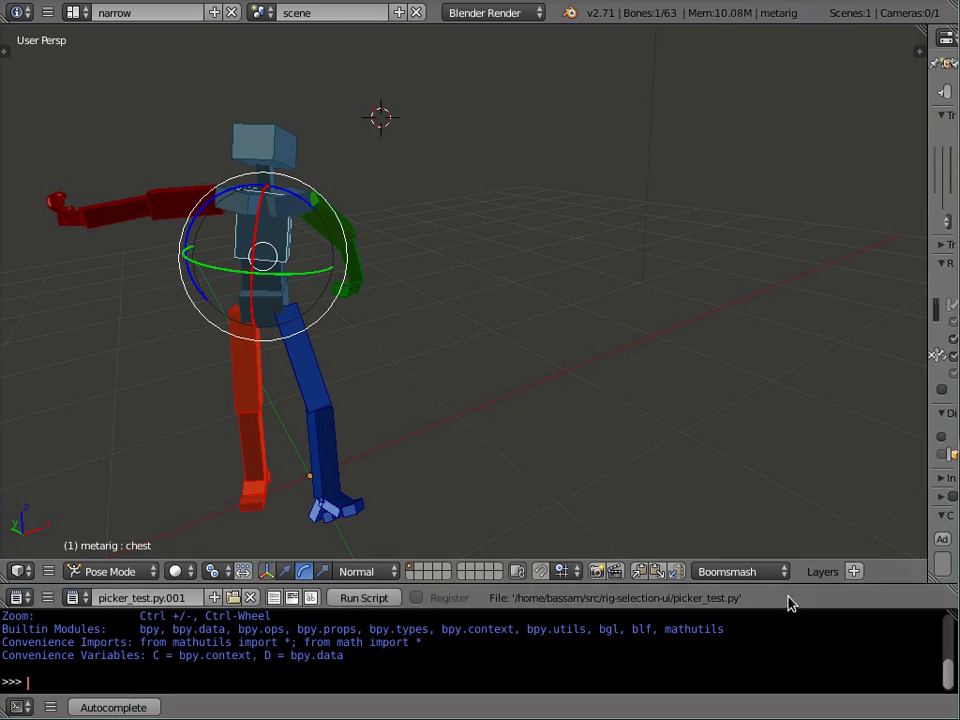
mouse_move(543, 608)
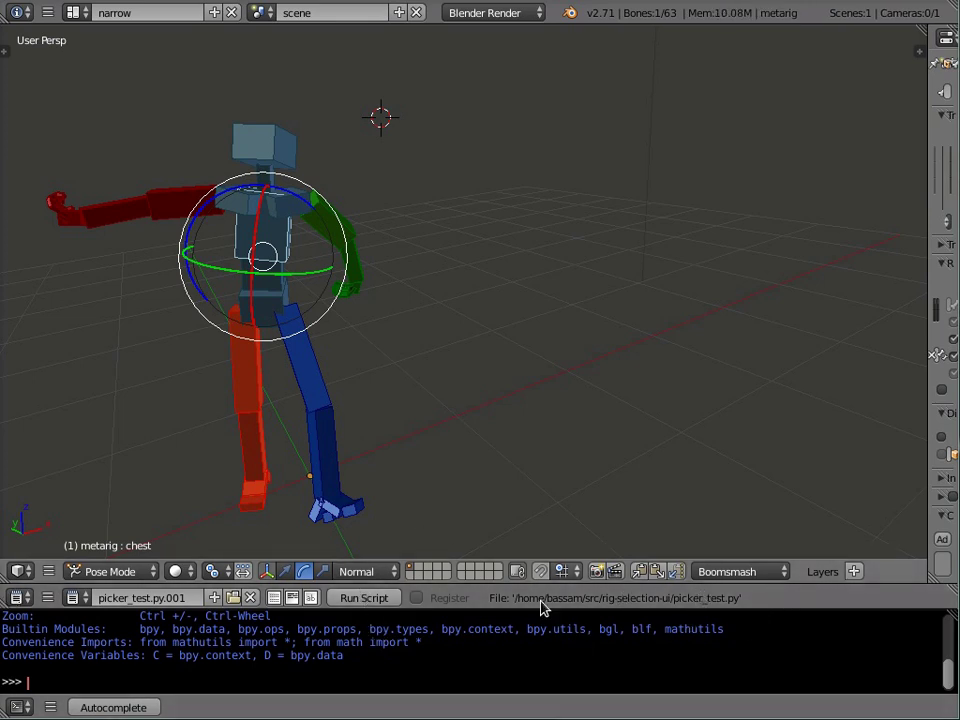
mouse_move(389, 535)
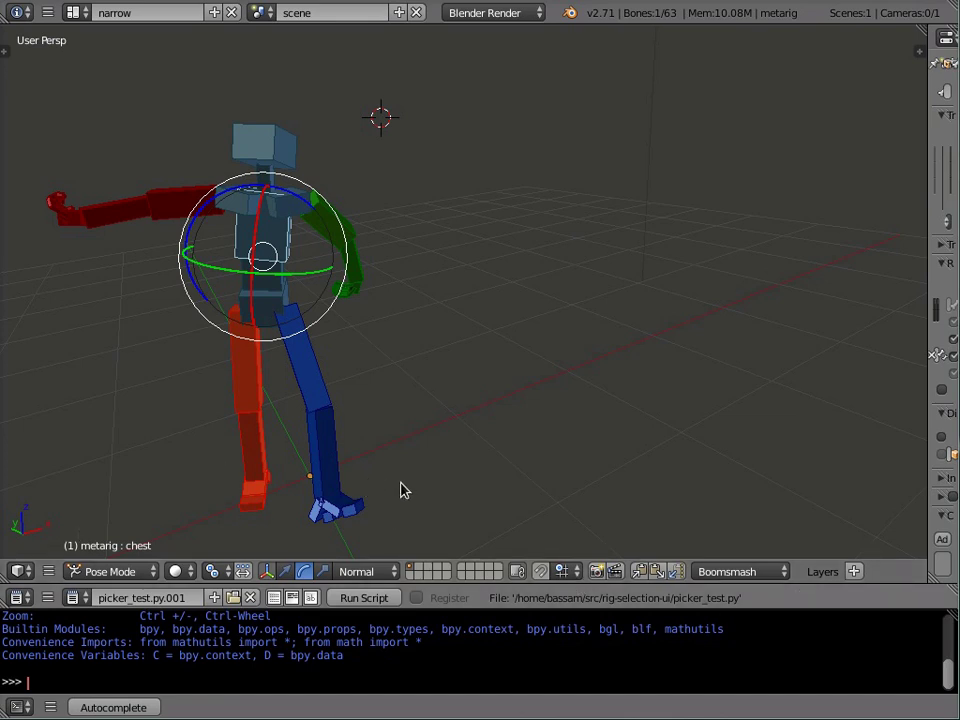
mouse_move(477, 190)
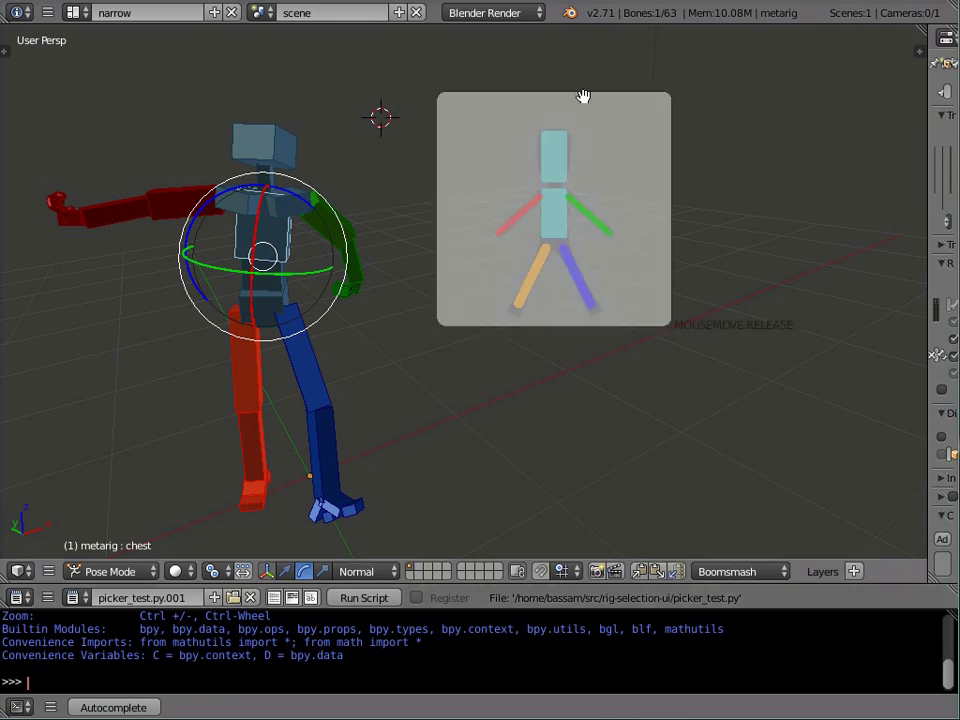
- Move the picker overlay right of the metarig and drag its corner to enlarge it
left_click_drag(584, 96, 541, 154)
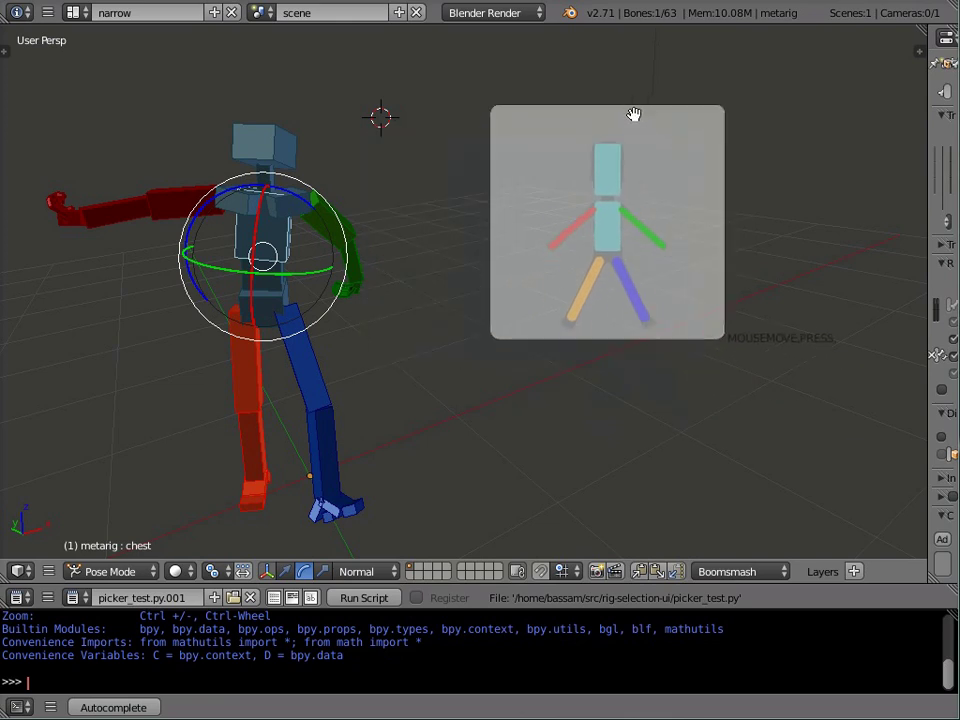
left_click_drag(634, 113, 530, 199)
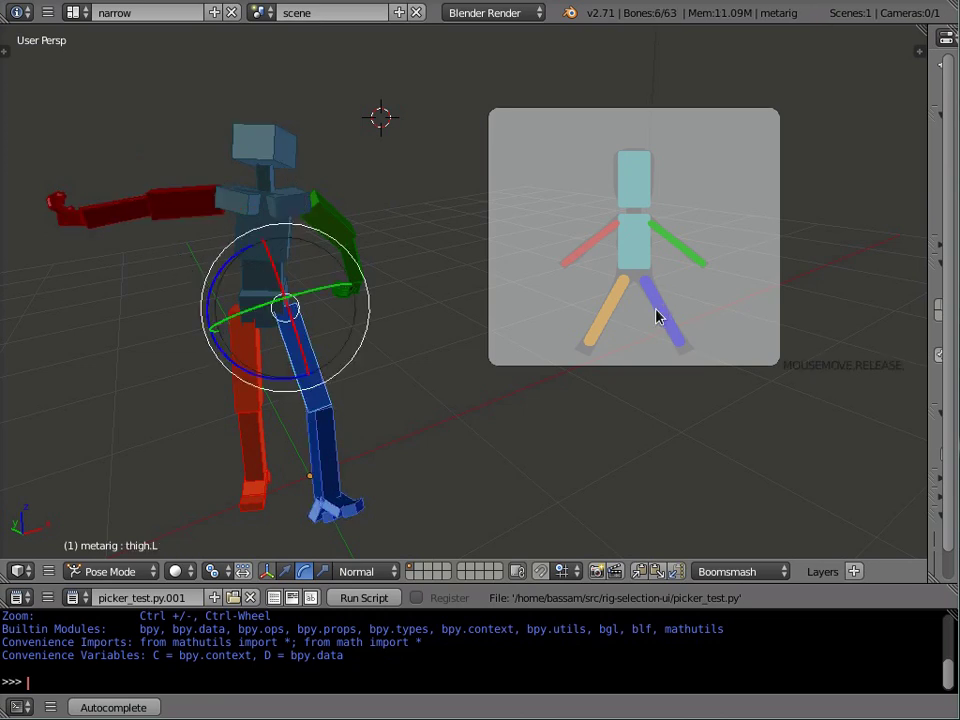
- Click the torso shape in the picker to select hips, then the head bone
left_click(633, 258)
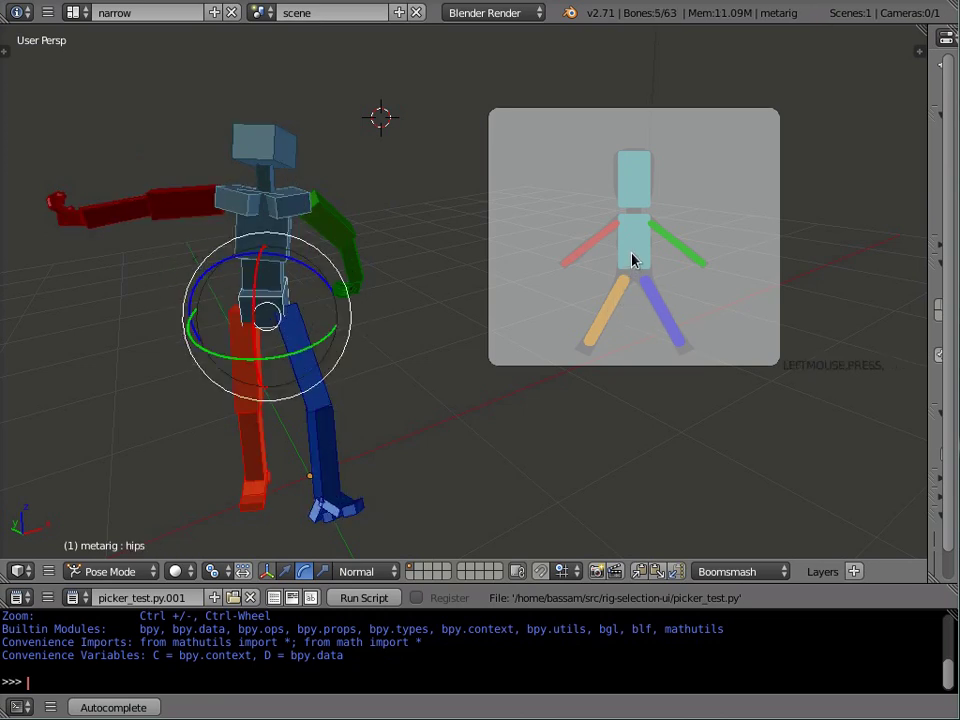
left_click(675, 240)
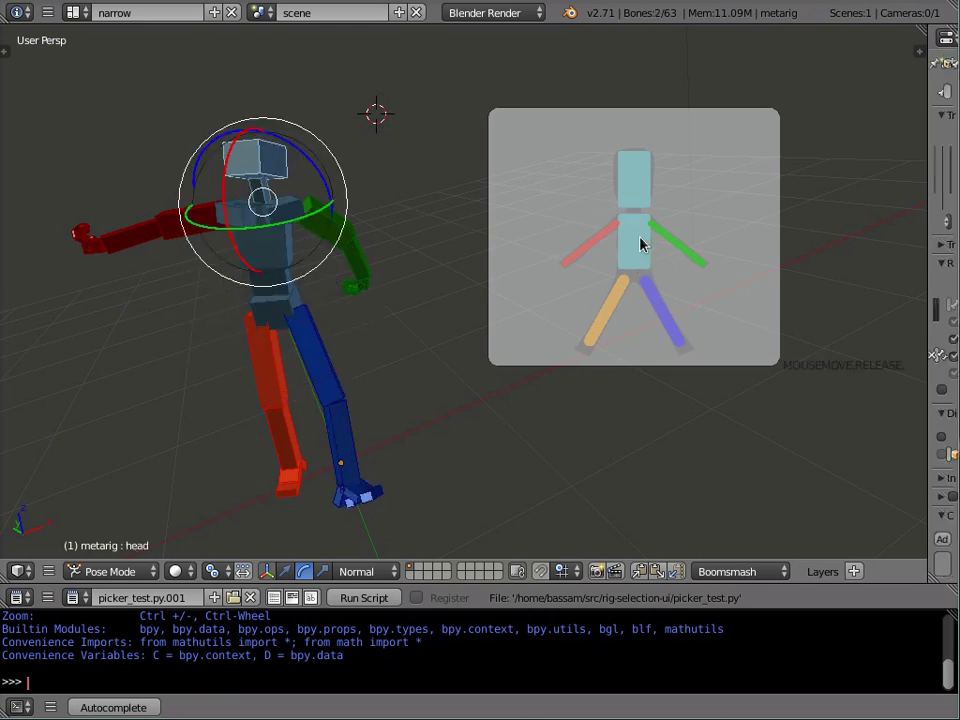
mouse_move(635, 242)
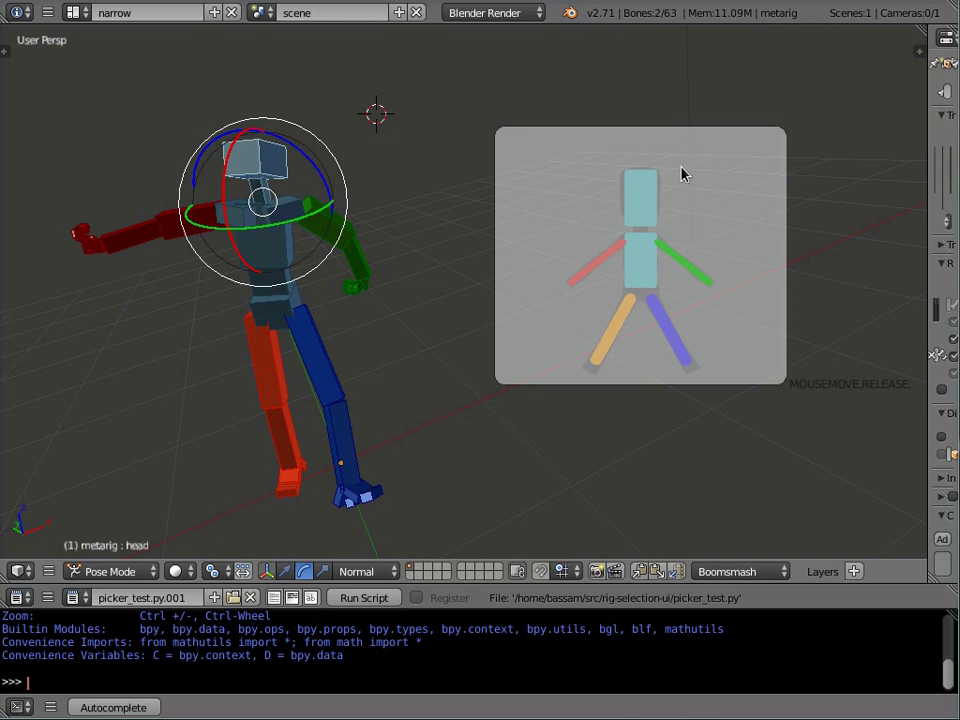
mouse_move(570, 178)
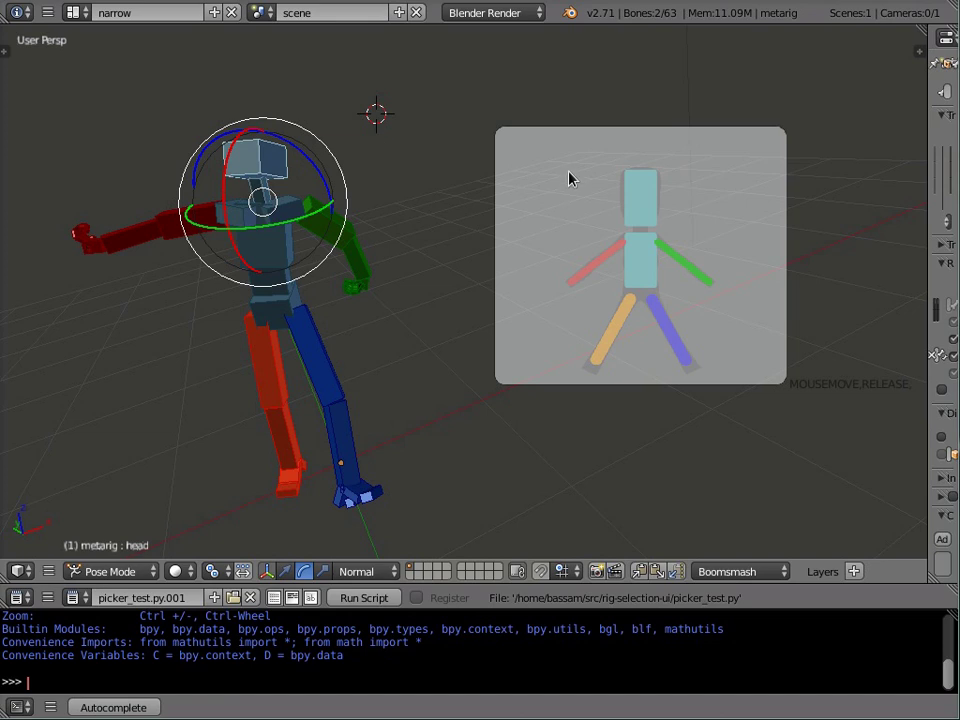
mouse_move(508, 185)
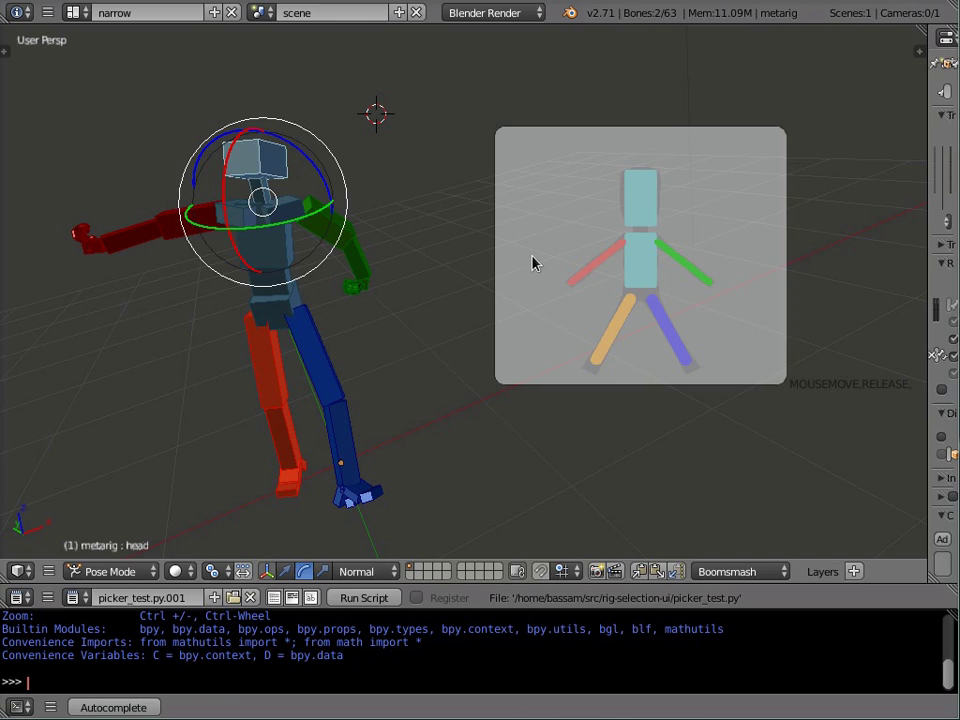
mouse_move(615, 263)
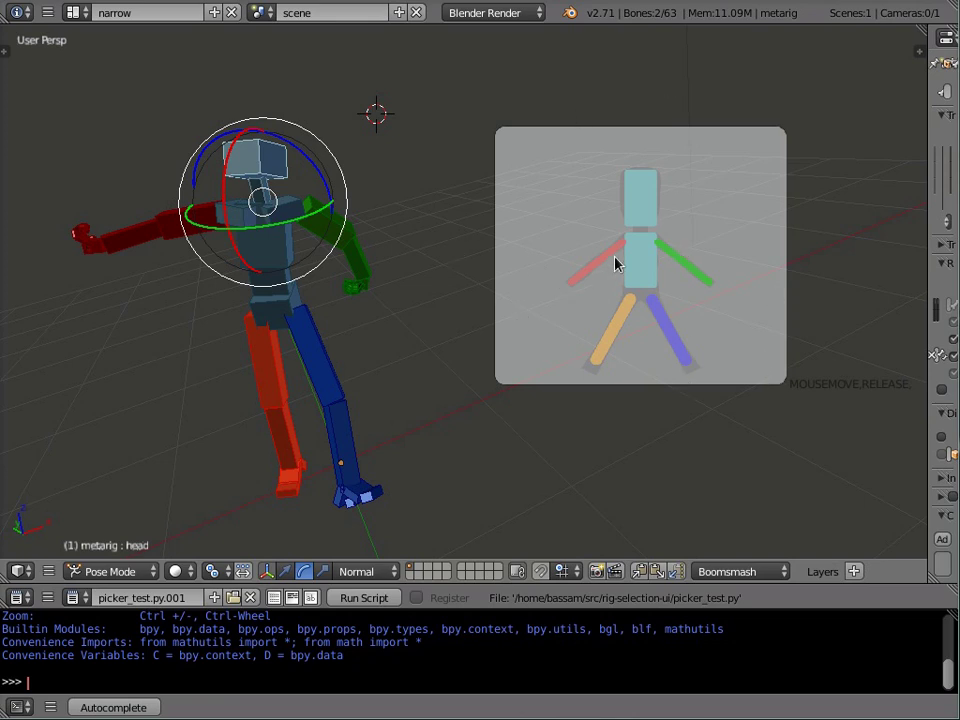
- Open the 3D View's Editor Type dropdown and choose an entry from it
left_click(18, 571)
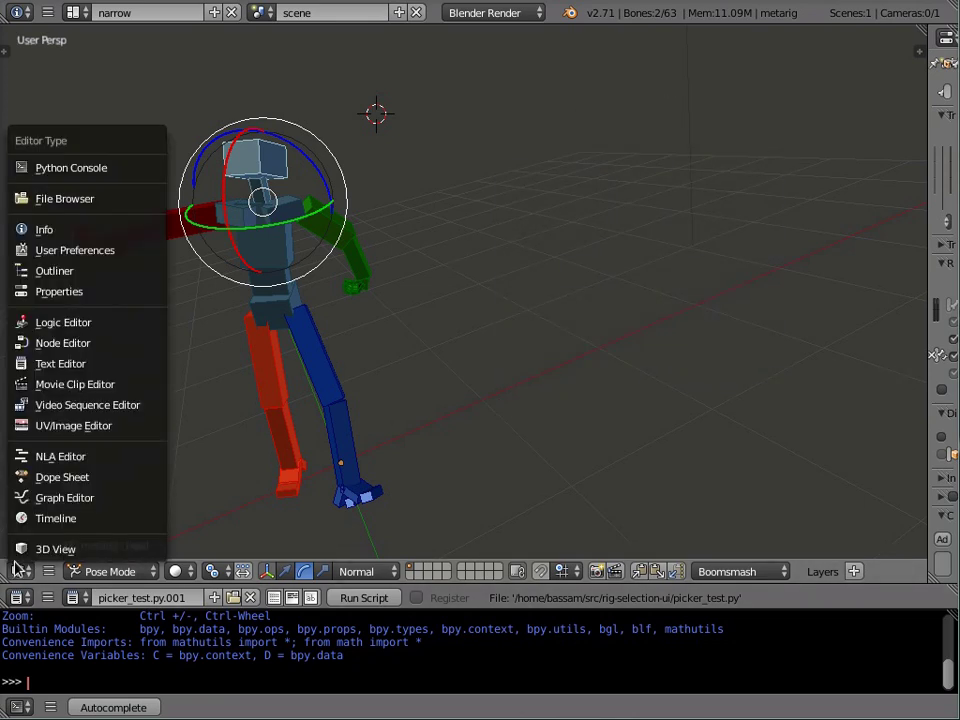
left_click(74, 425)
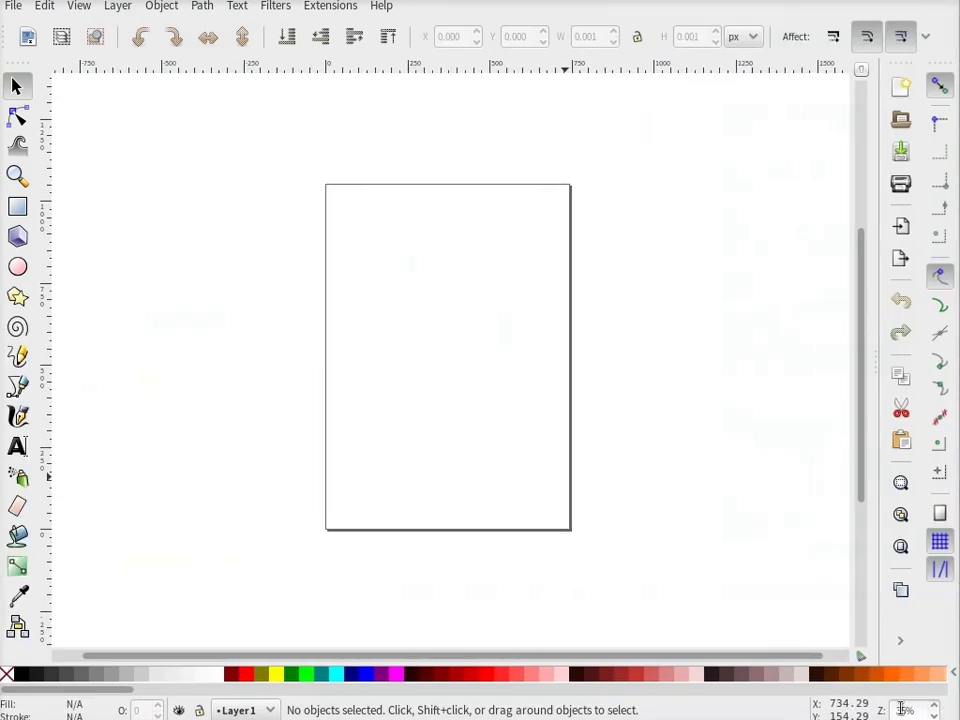
- Open picker.svg from File > Open Recent
left_click(14, 6)
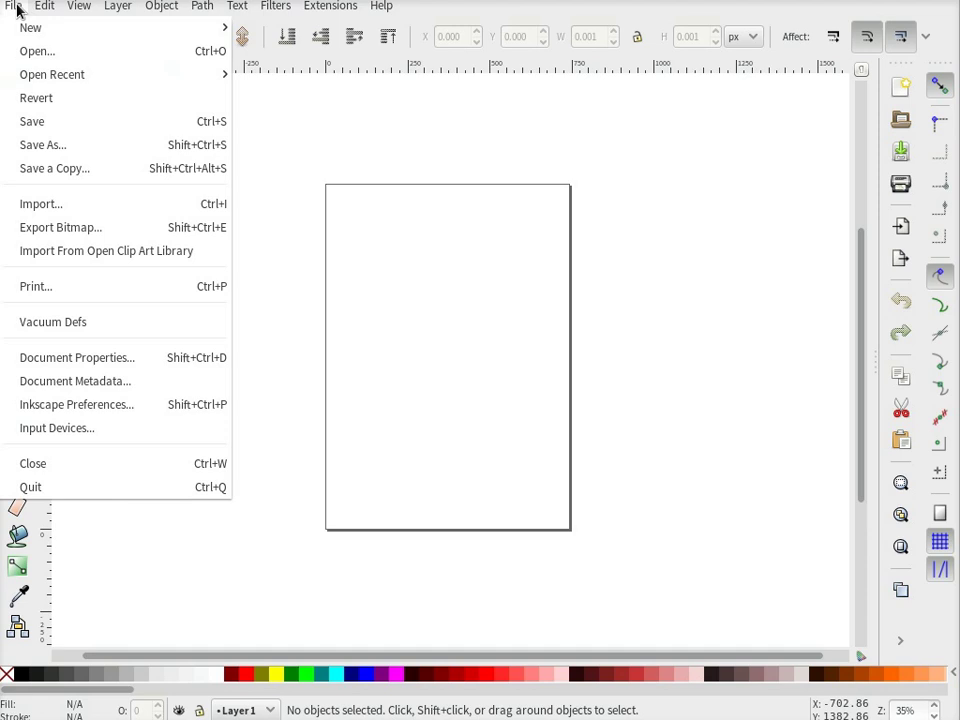
mouse_move(52, 74)
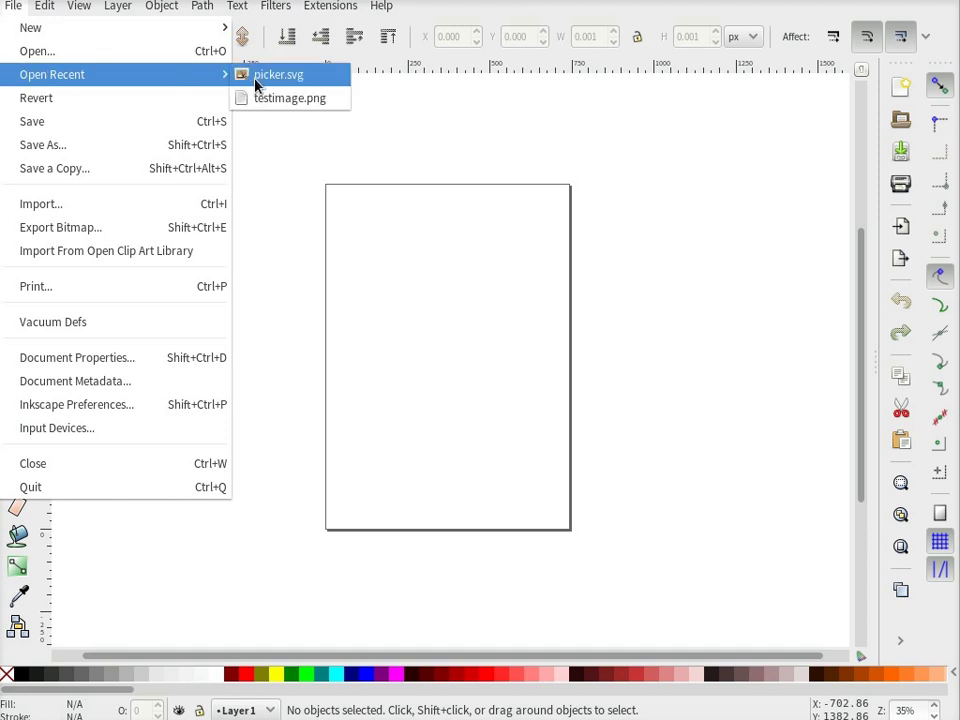
mouse_move(560, 227)
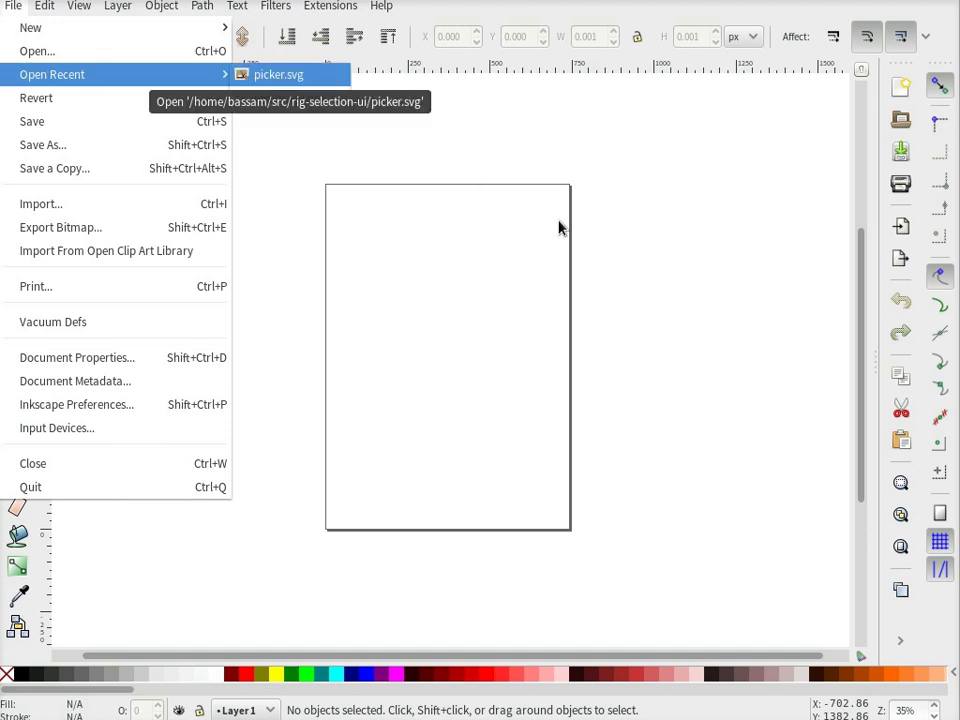
left_click(276, 74)
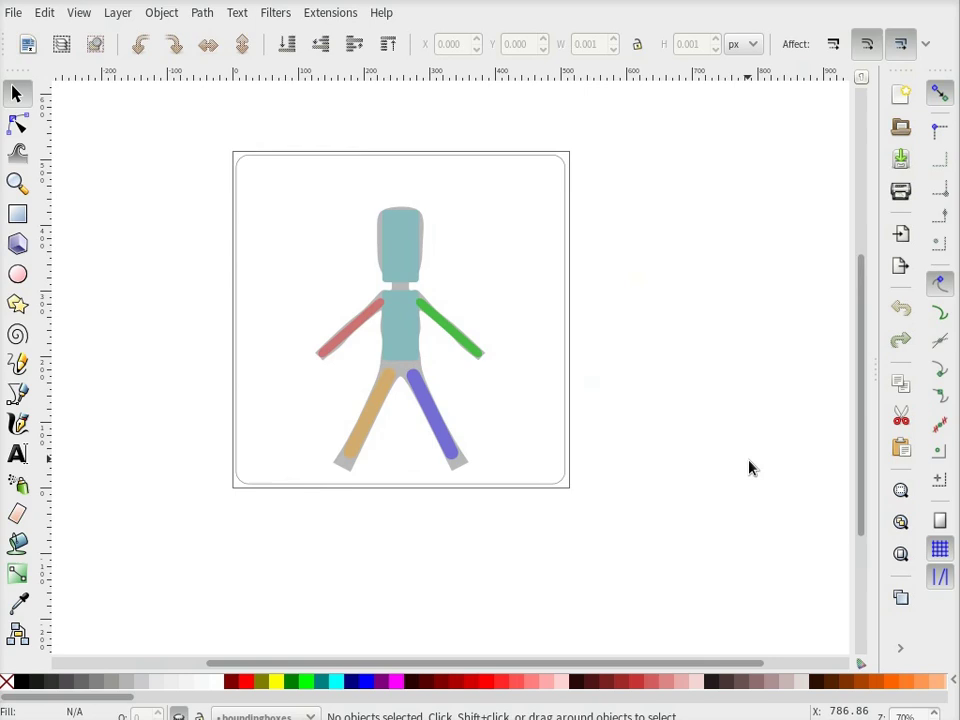
mouse_move(600, 586)
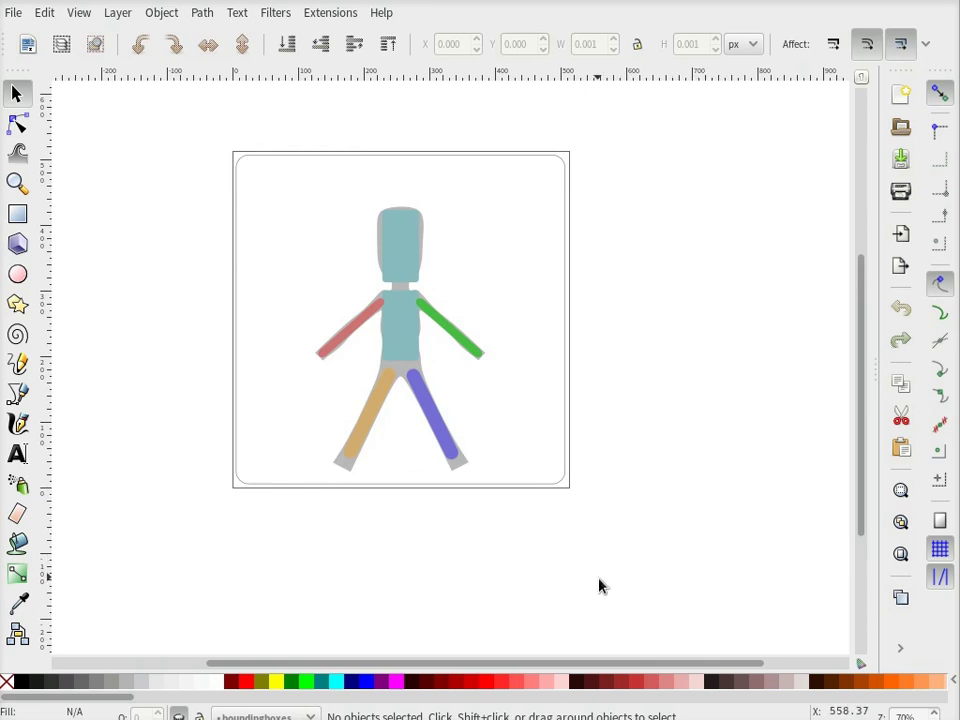
- Open the Layers dialog and toggle visibility of the character, squares and frame layers
left_click(117, 12)
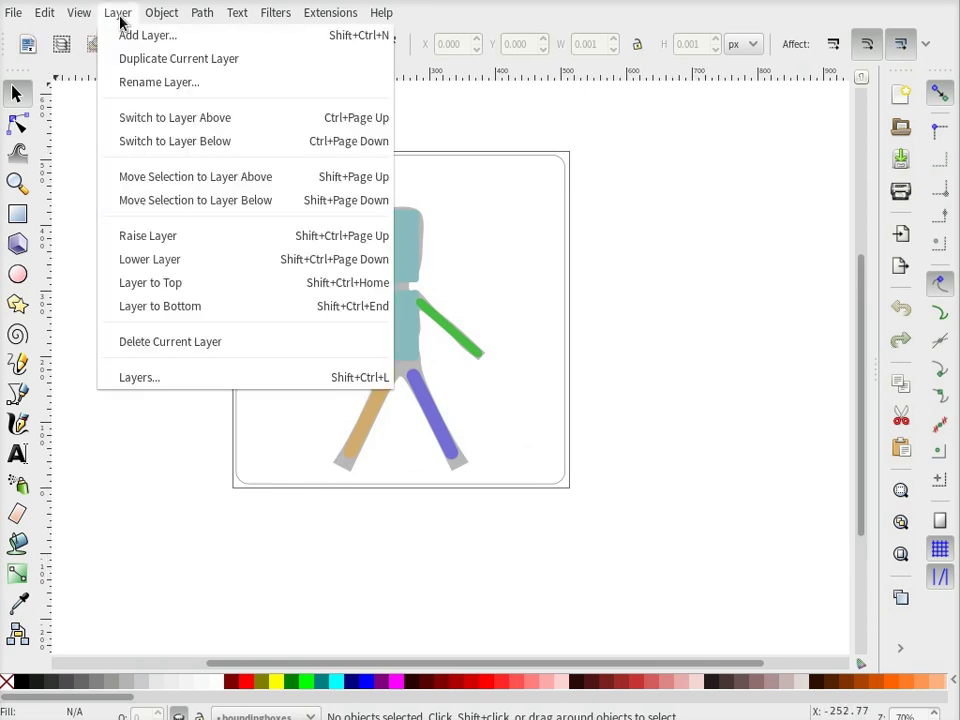
mouse_move(139, 377)
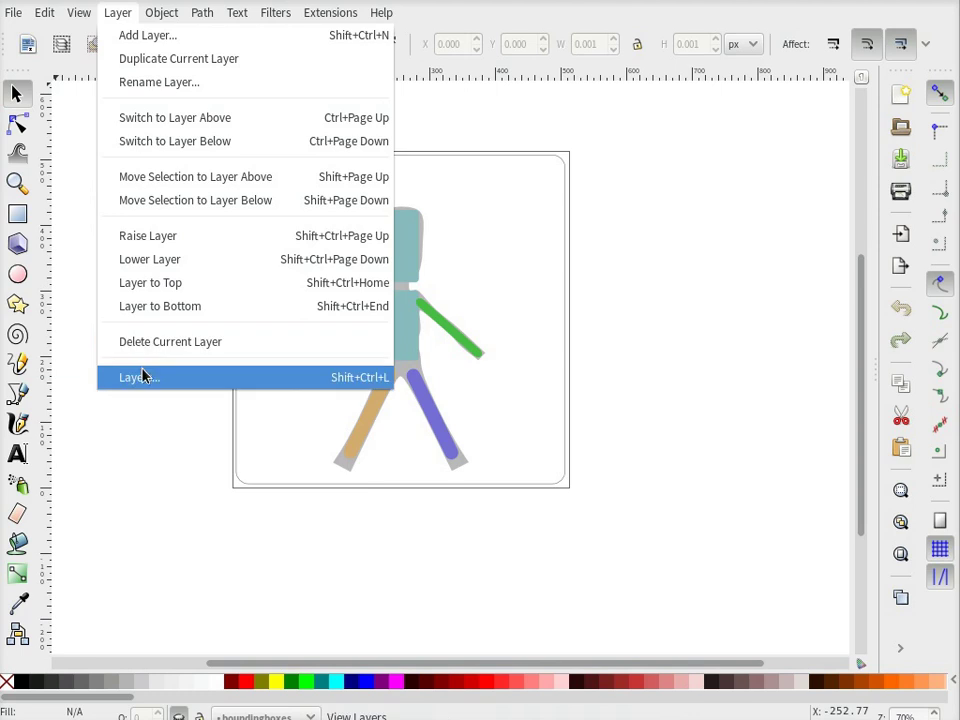
left_click(139, 377)
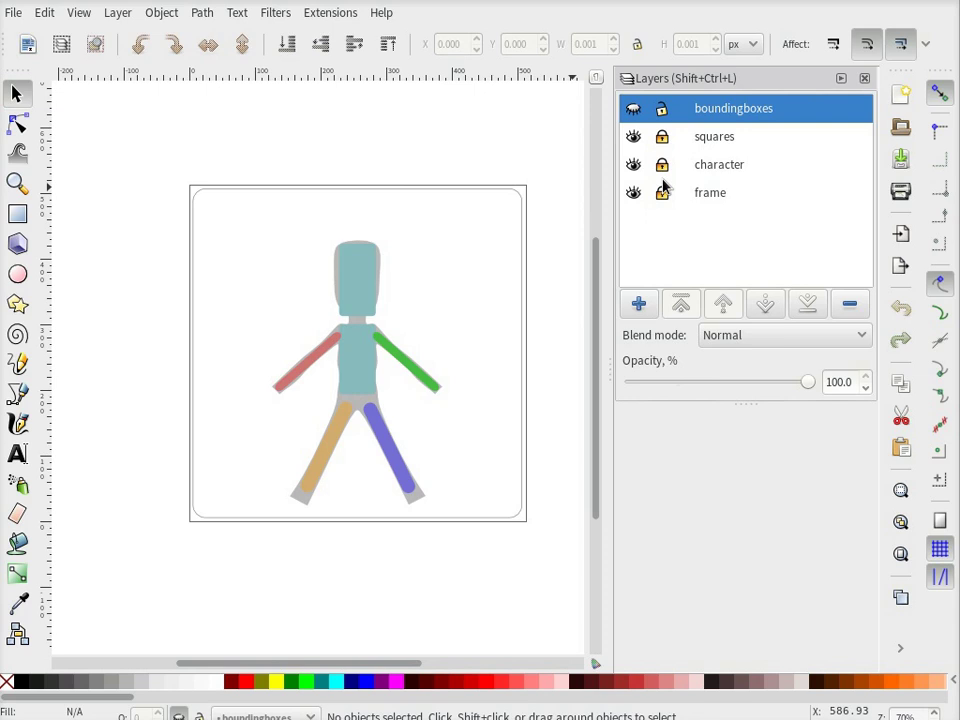
left_click(662, 164)
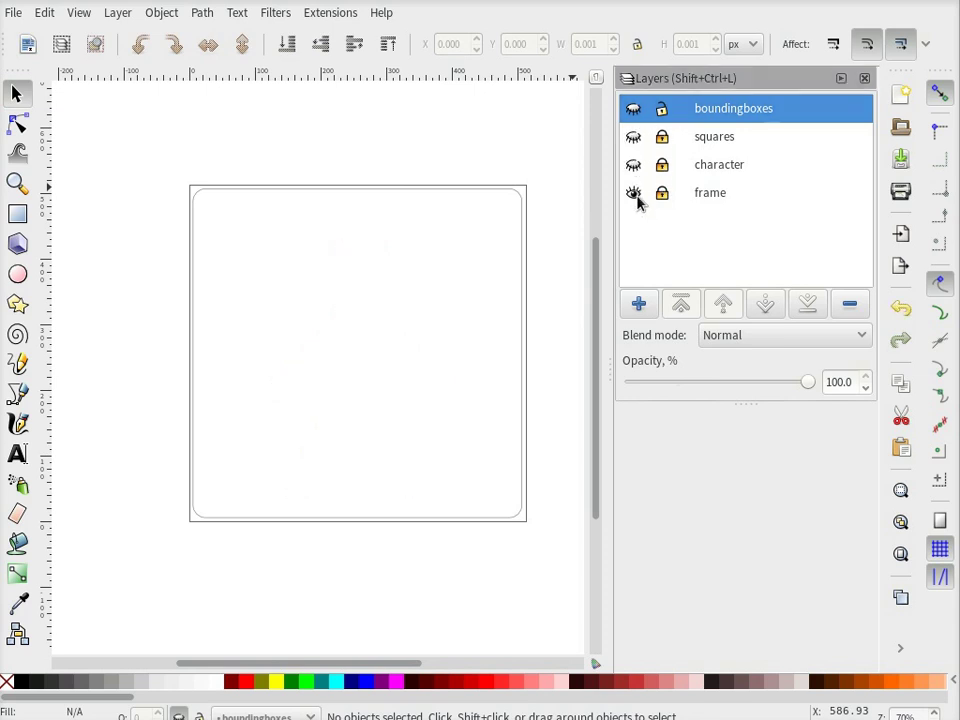
left_click(632, 192)
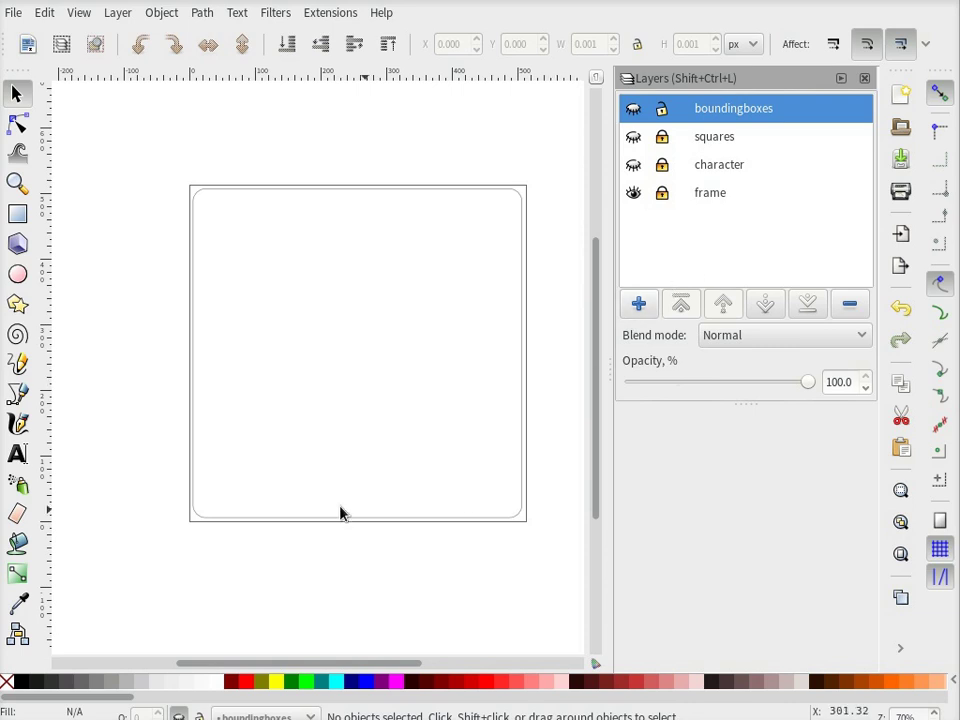
left_click(632, 192)
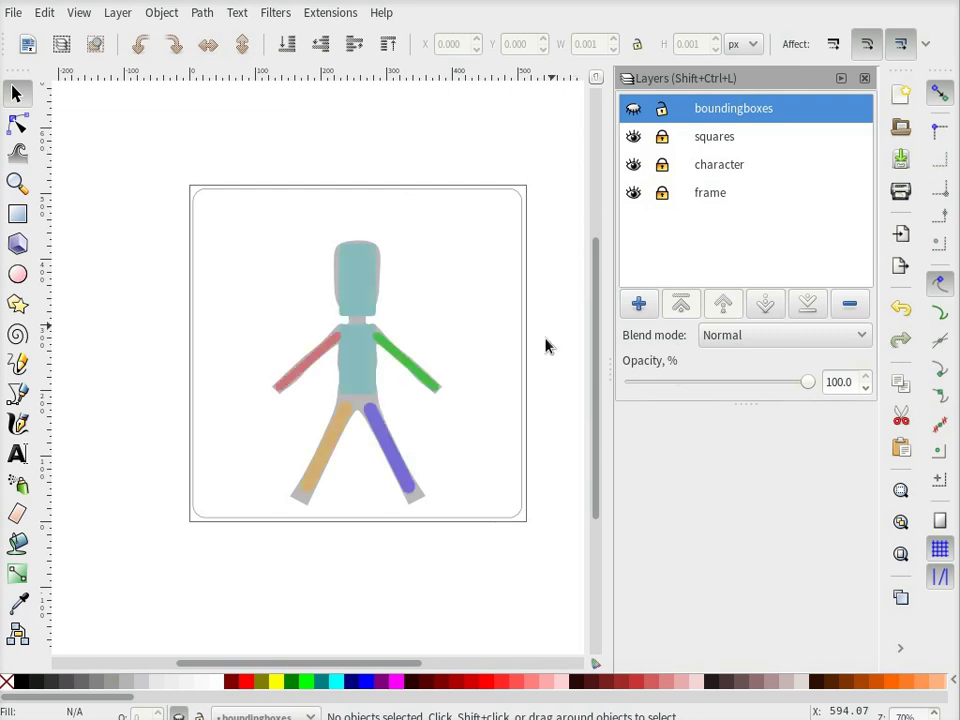
mouse_move(672, 268)
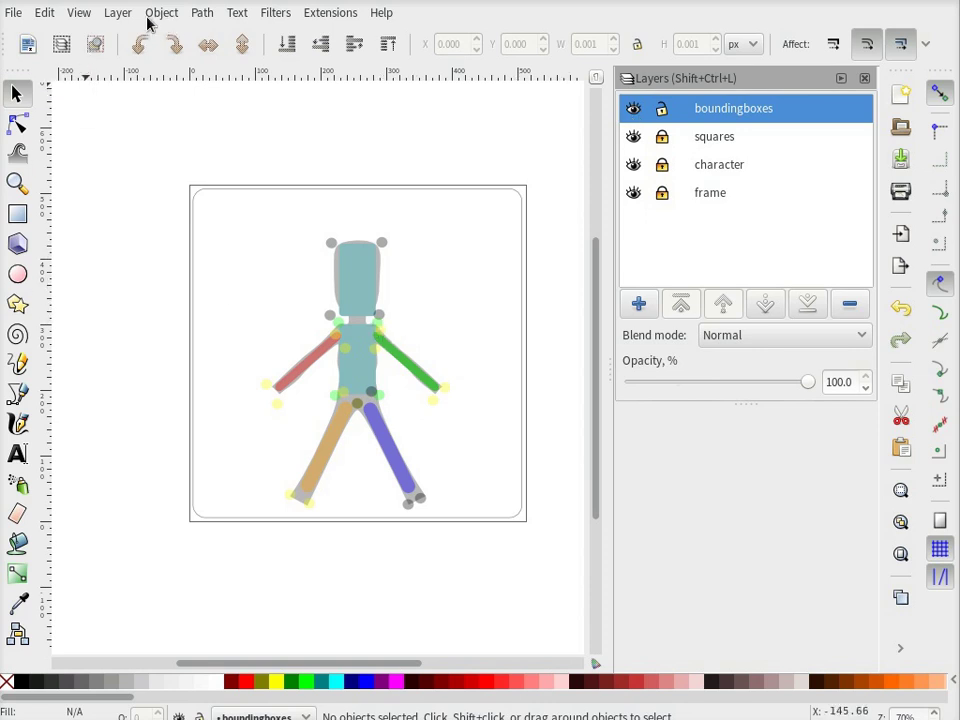
- Open the Object Properties panel from the Object menu
left_click(79, 12)
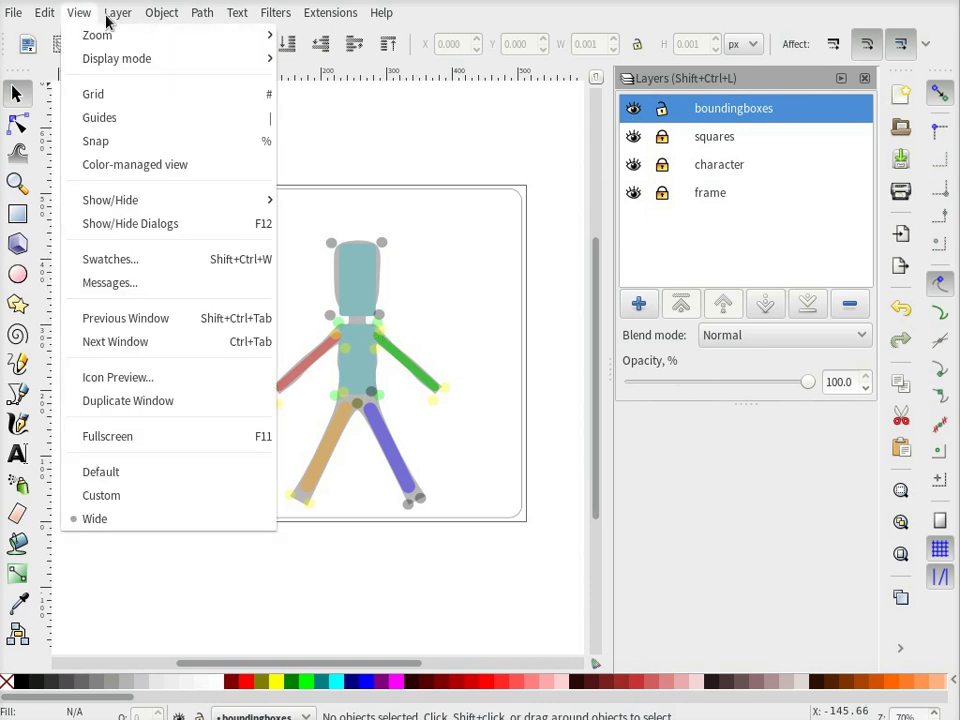
left_click(161, 12)
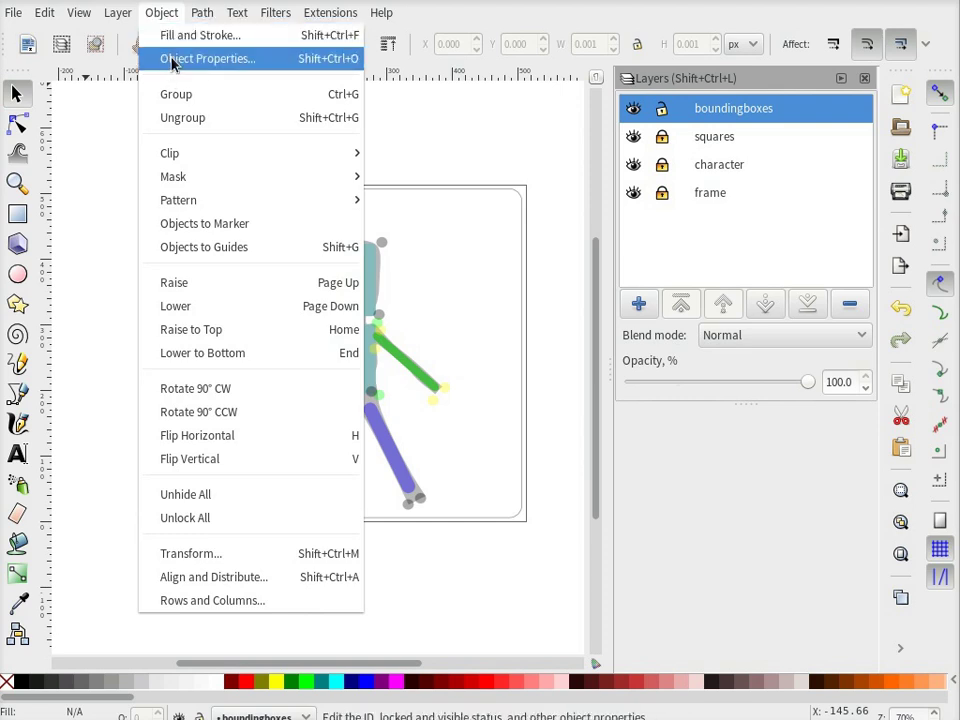
left_click(208, 58)
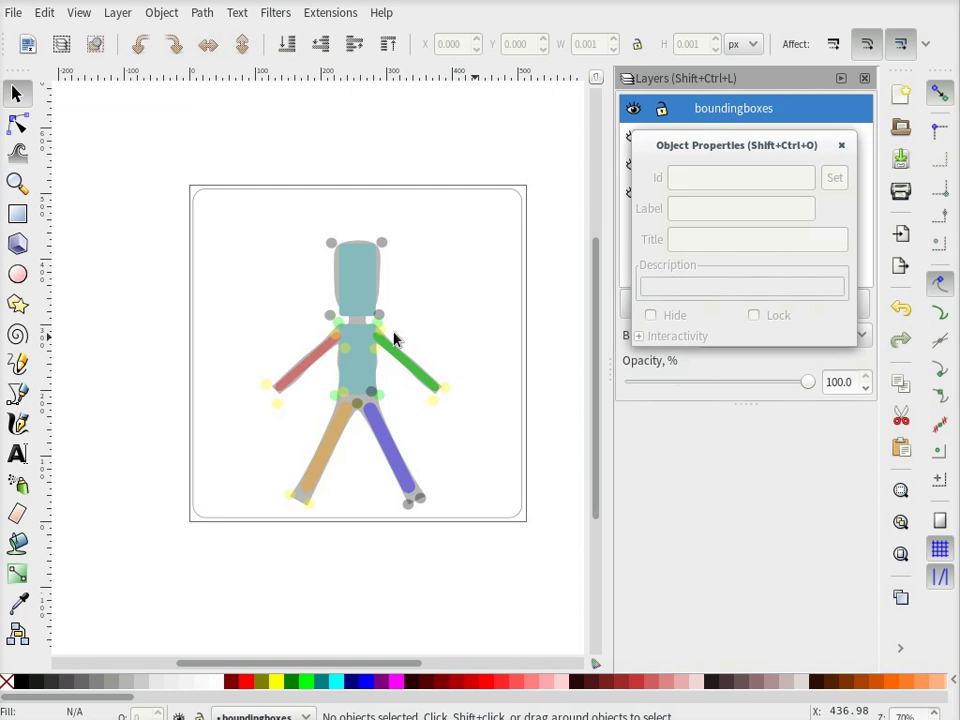
- Select head, body, neck, green arm and orange foot ellipses to read their IDs
left_click(332, 243)
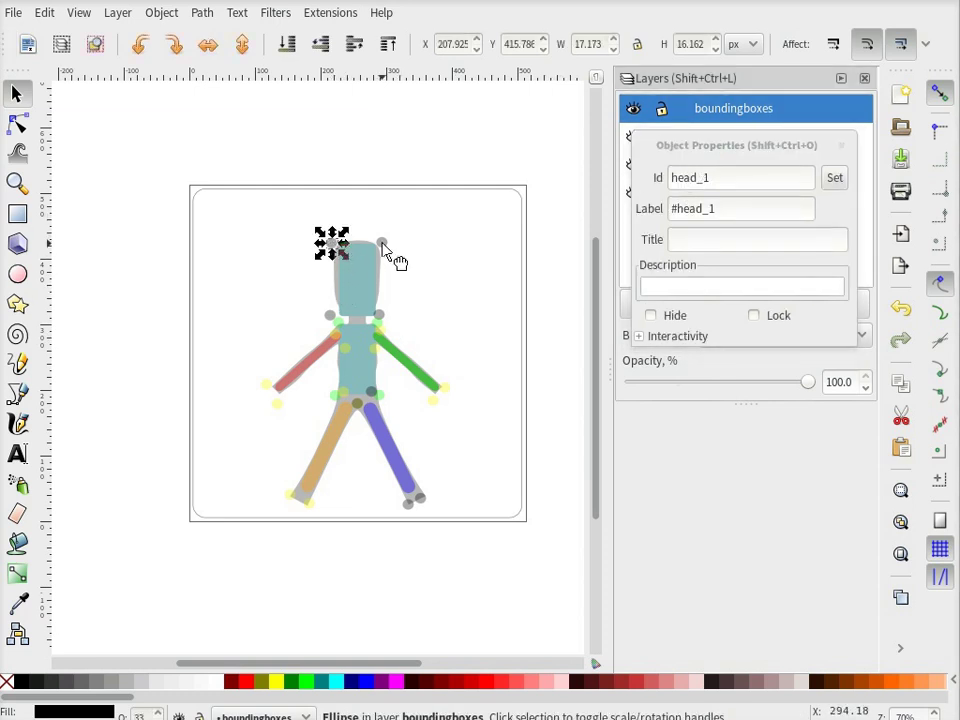
left_click(372, 322)
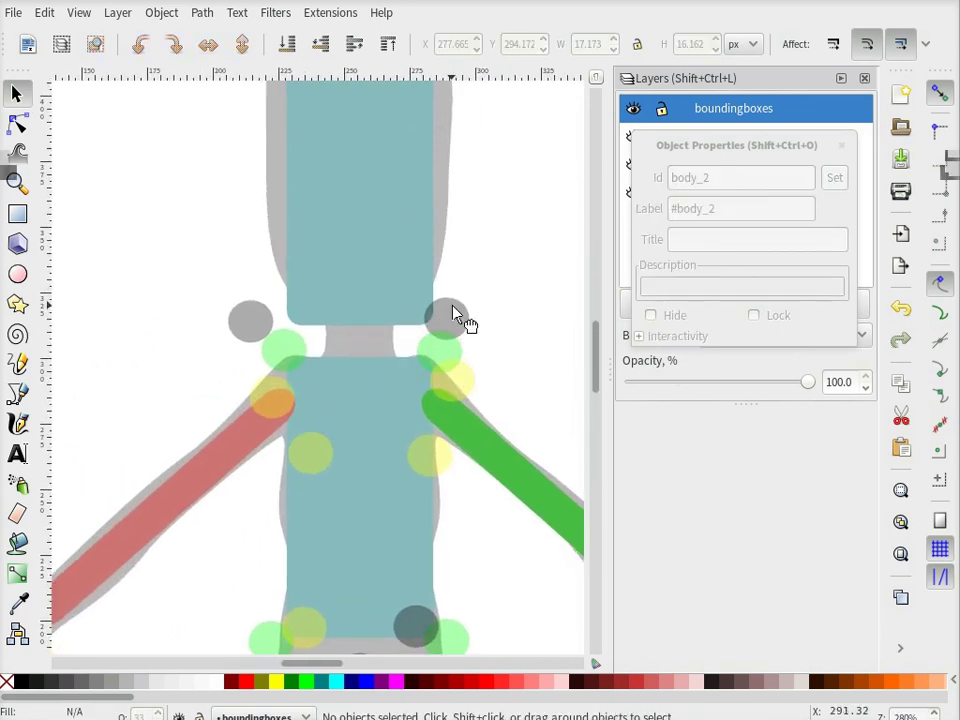
left_click(250, 320)
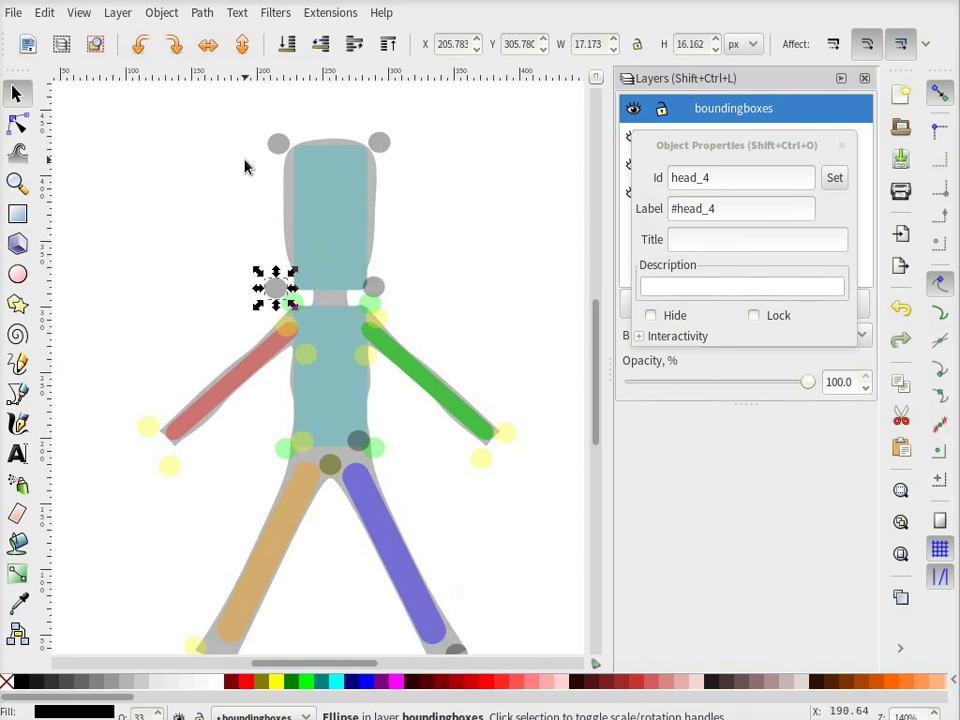
mouse_move(345, 150)
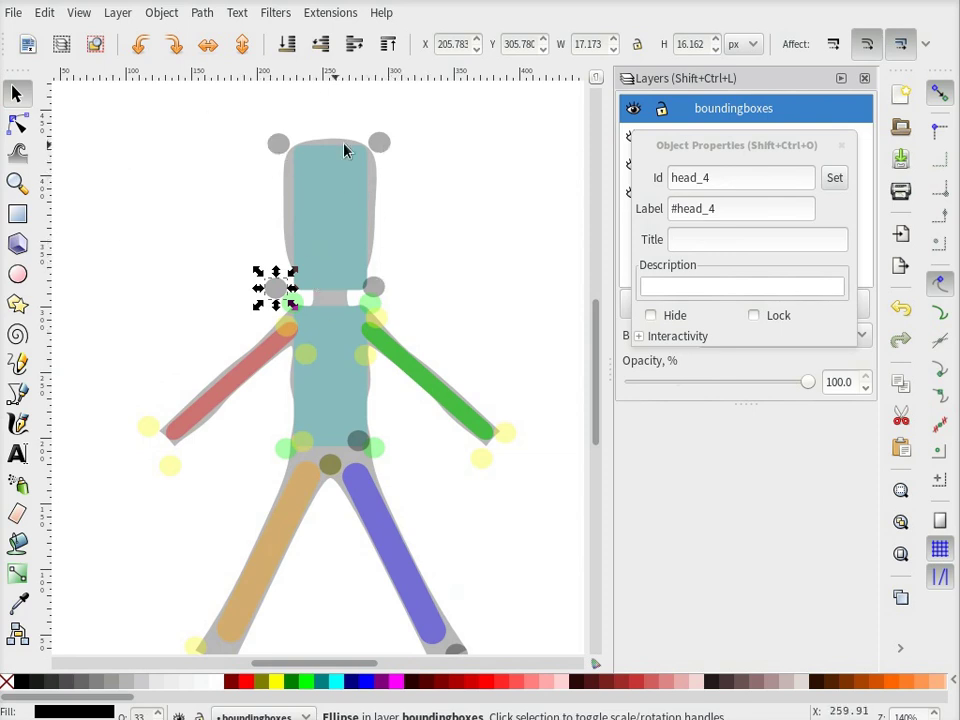
mouse_move(388, 293)
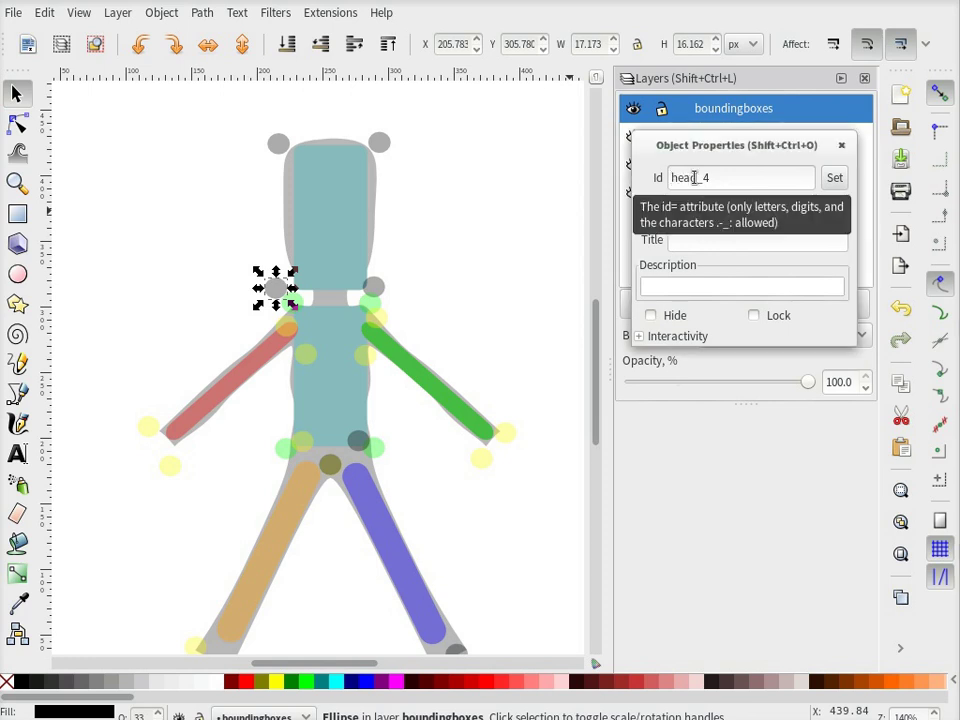
left_click(505, 433)
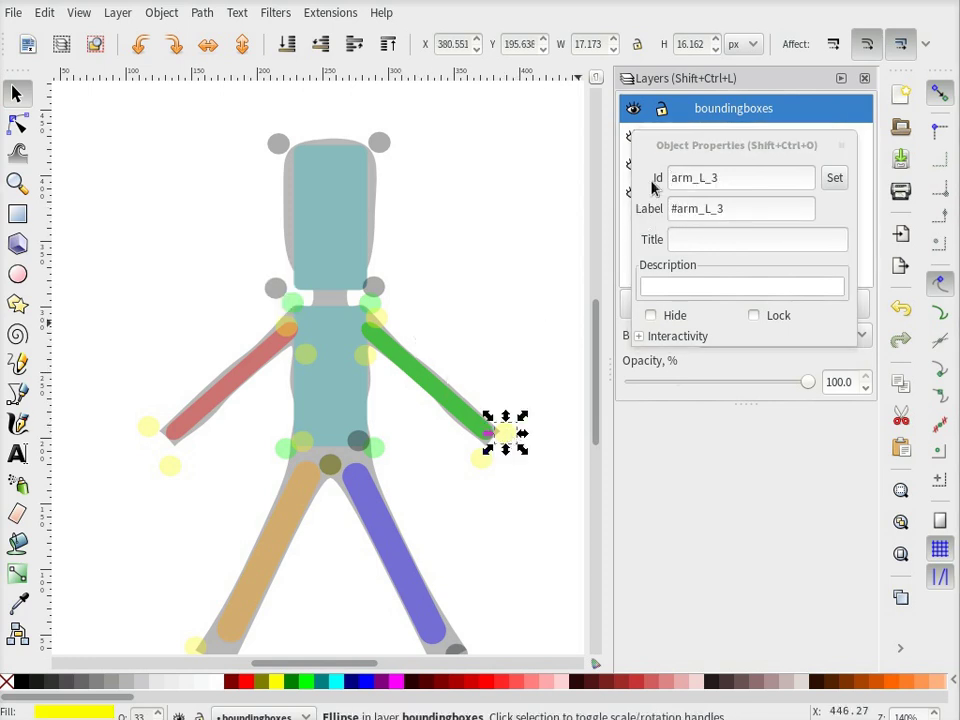
left_click(170, 465)
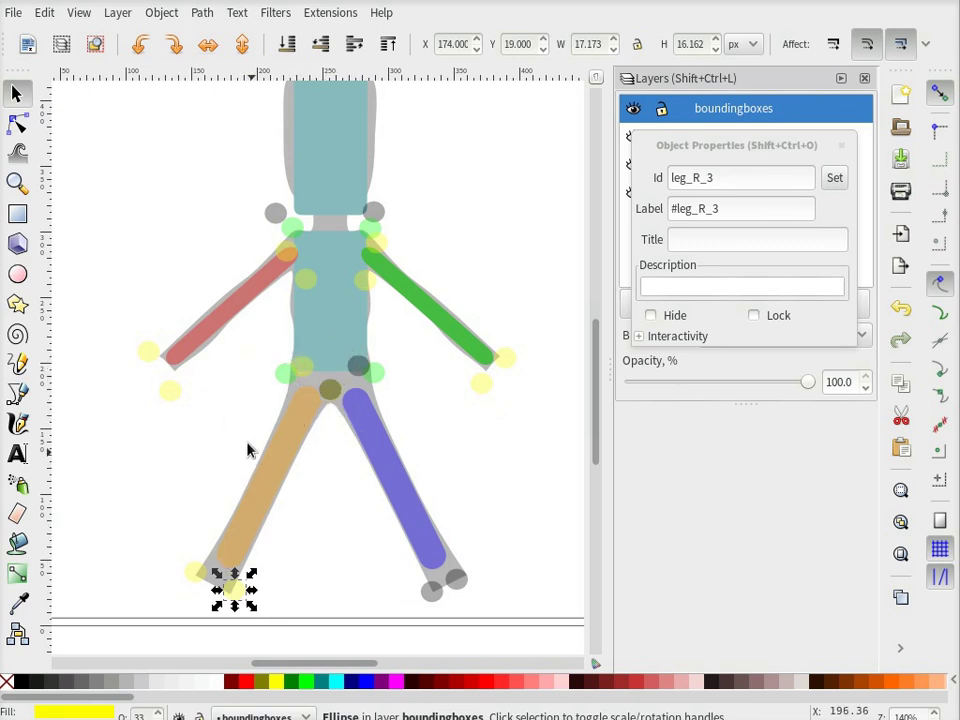
mouse_move(258, 310)
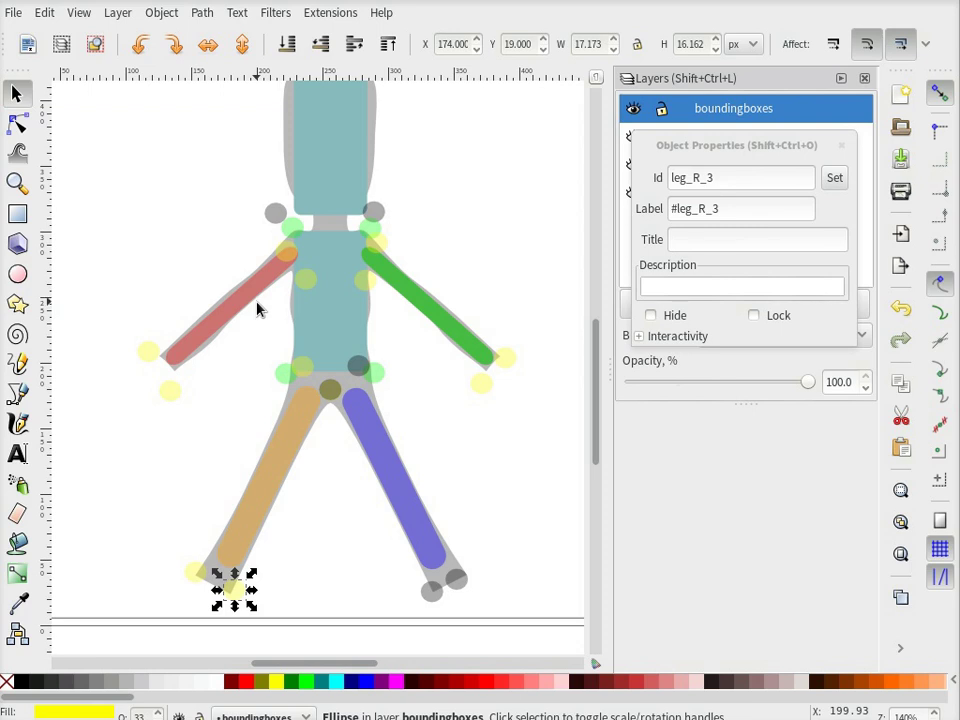
mouse_move(258, 290)
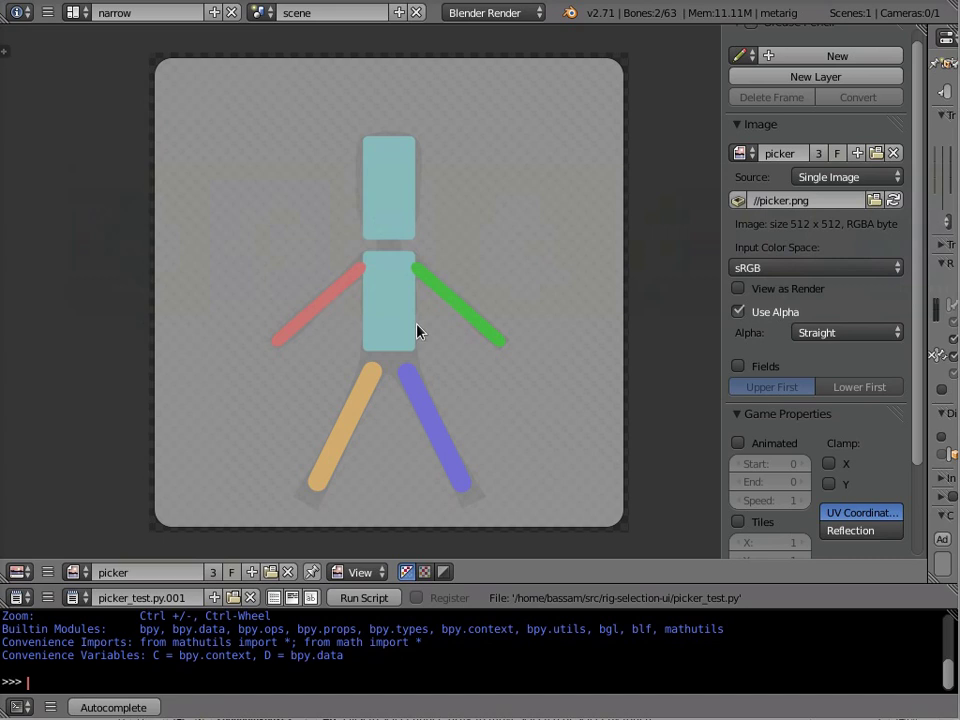
mouse_move(18, 592)
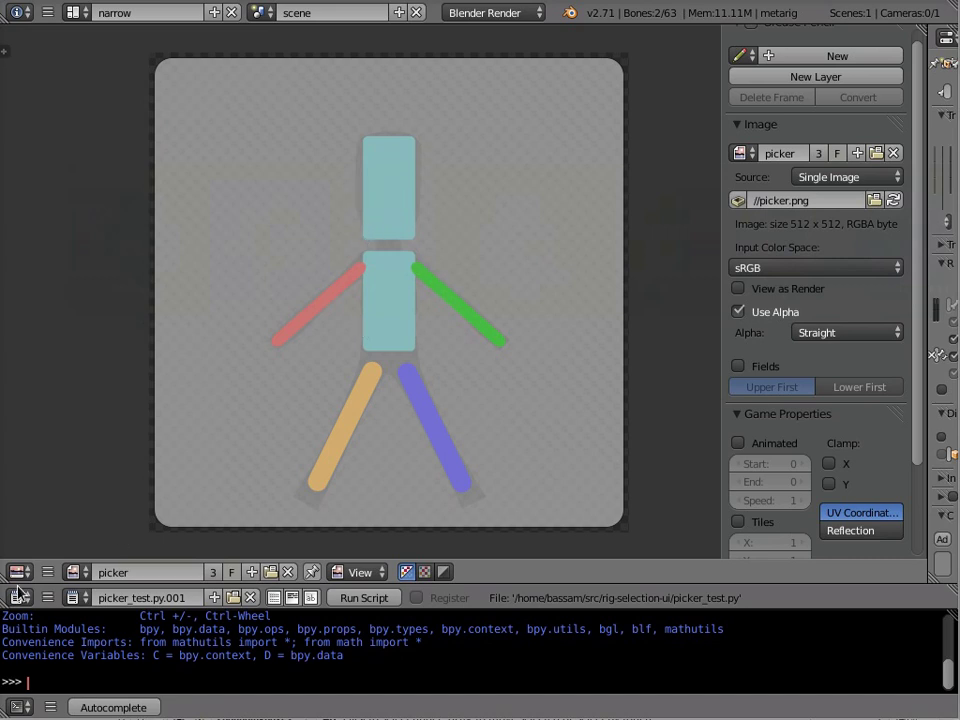
mouse_move(315, 595)
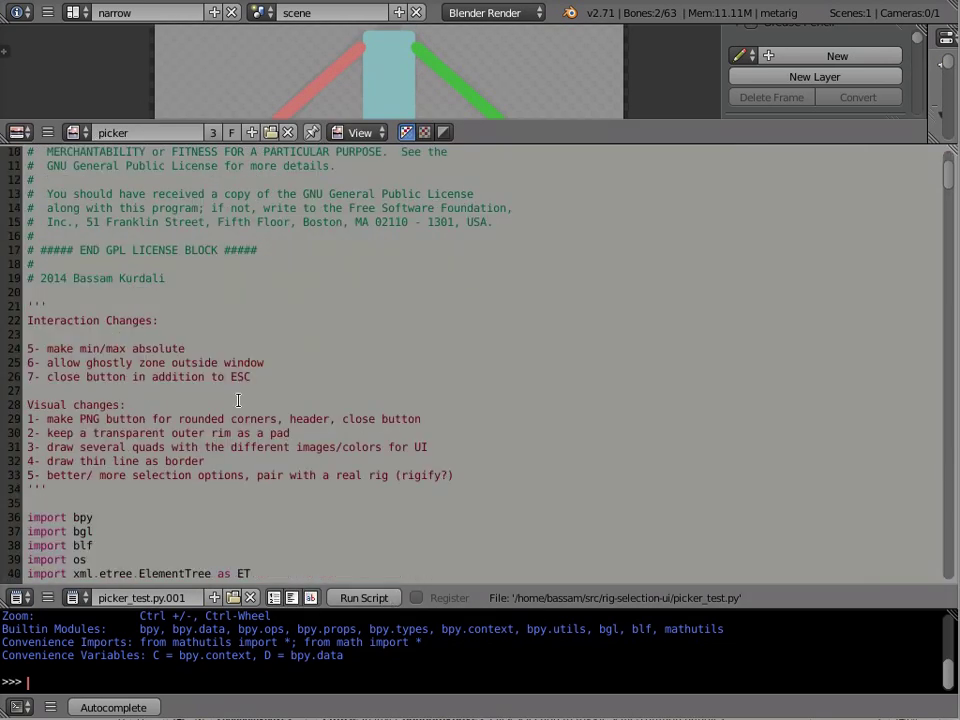
- Scroll picker_test.py down to the get_svg_data function
scroll("down", 3)
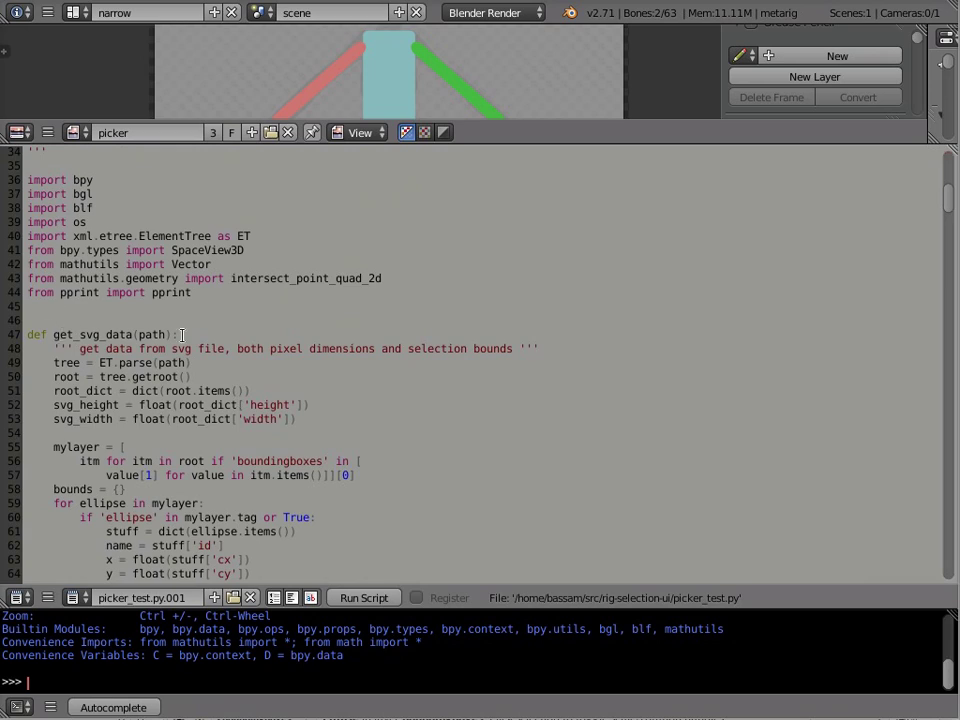